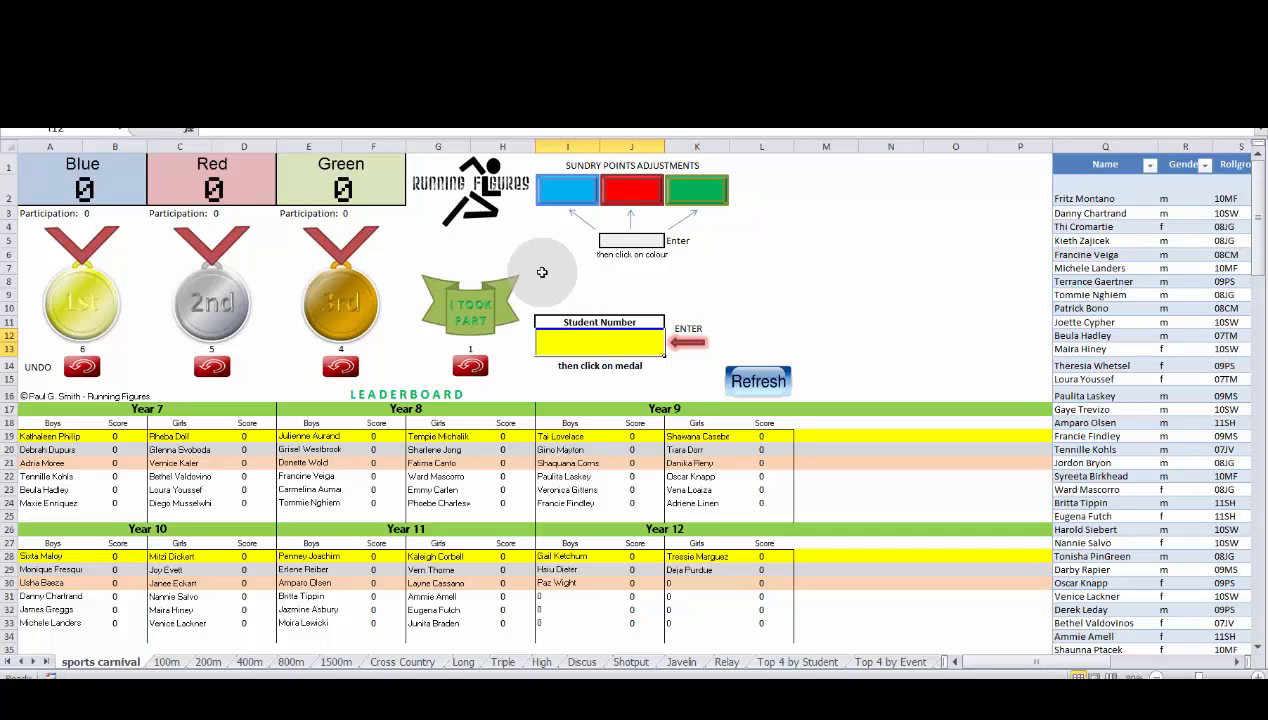
mouse_move(553, 274)
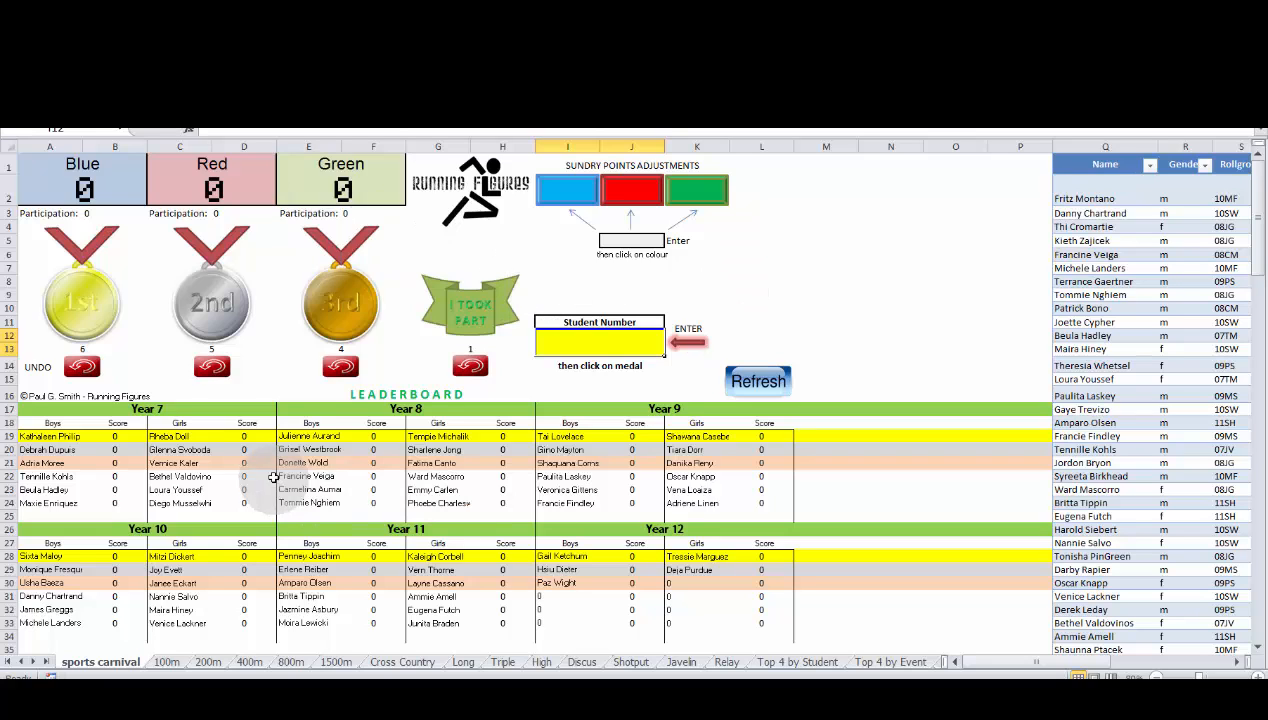
mouse_move(627, 471)
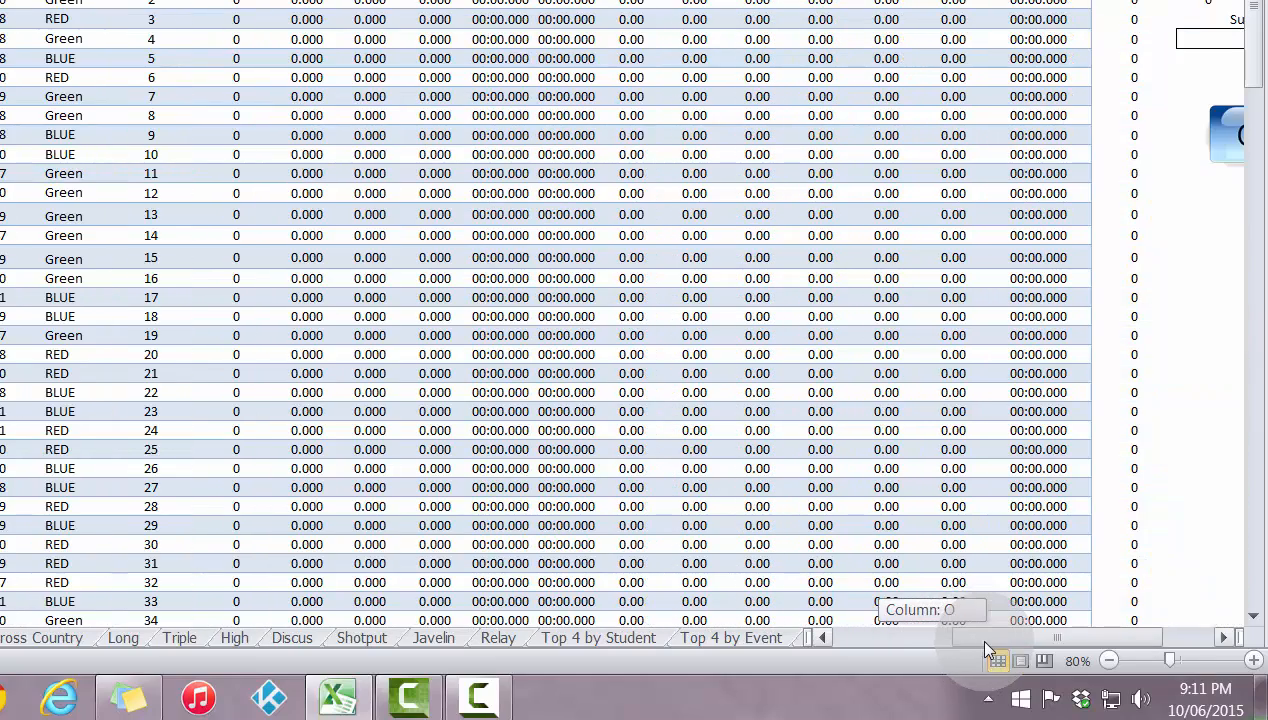
Scroll right across the student results data table.
scroll("right", 3)
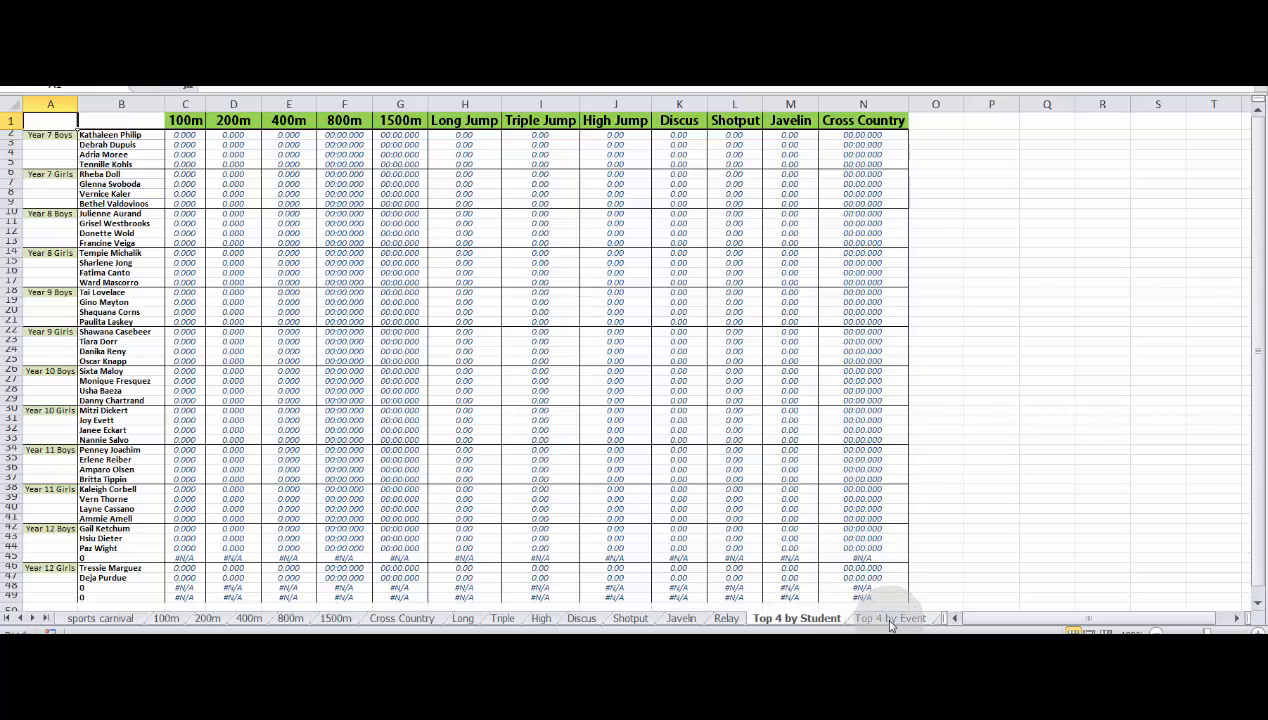
View the Top 4 by Event sheet, then go back to the sports carnival leaderboard.
left_click(806, 618)
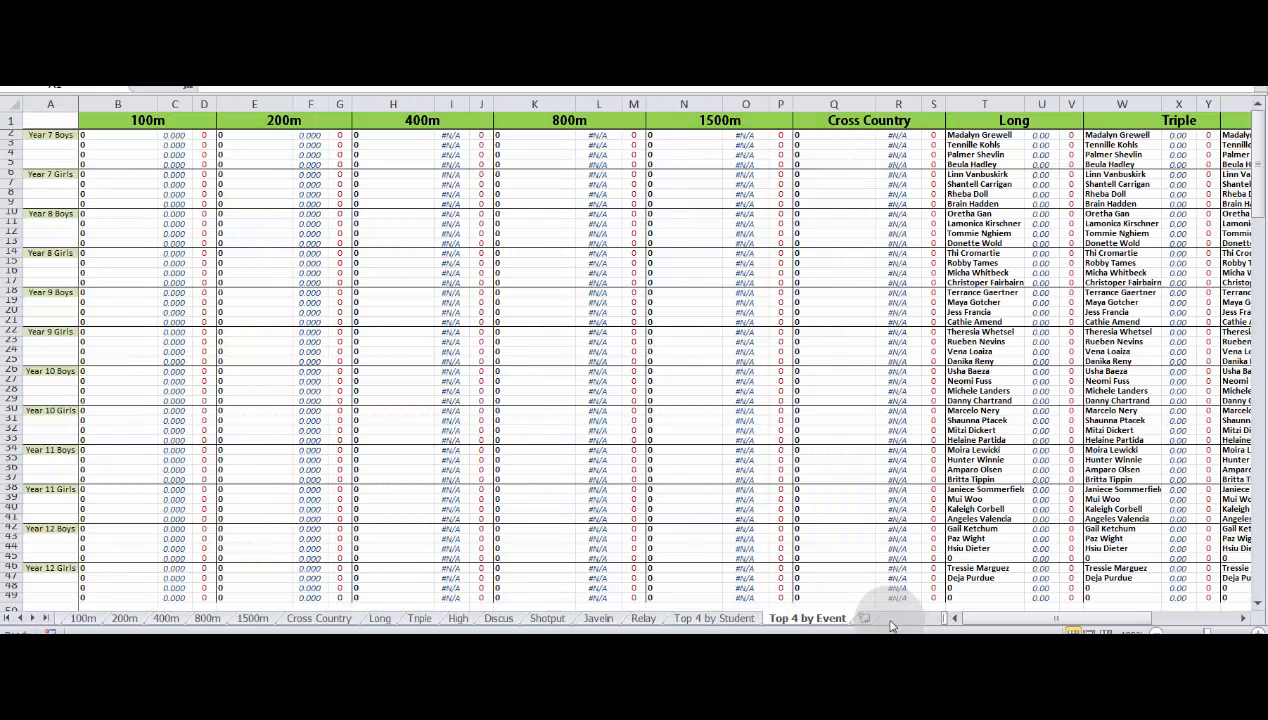
left_click(100, 614)
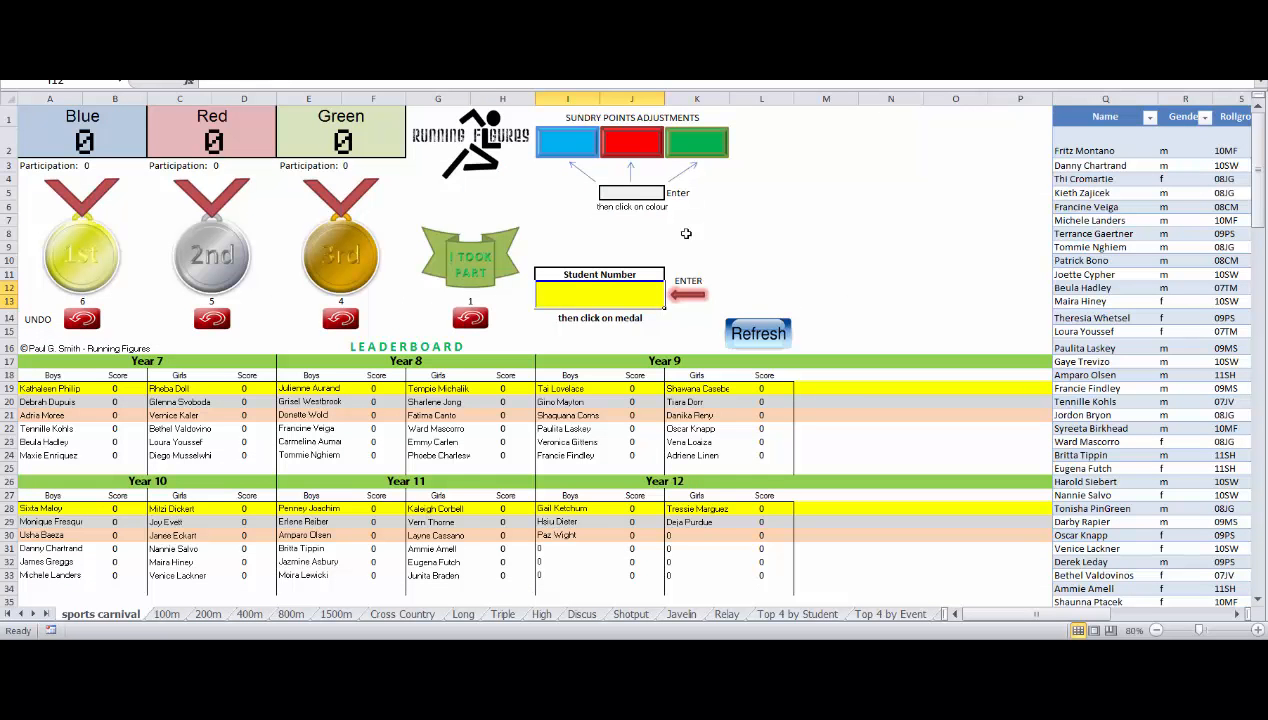
mouse_move(760, 214)
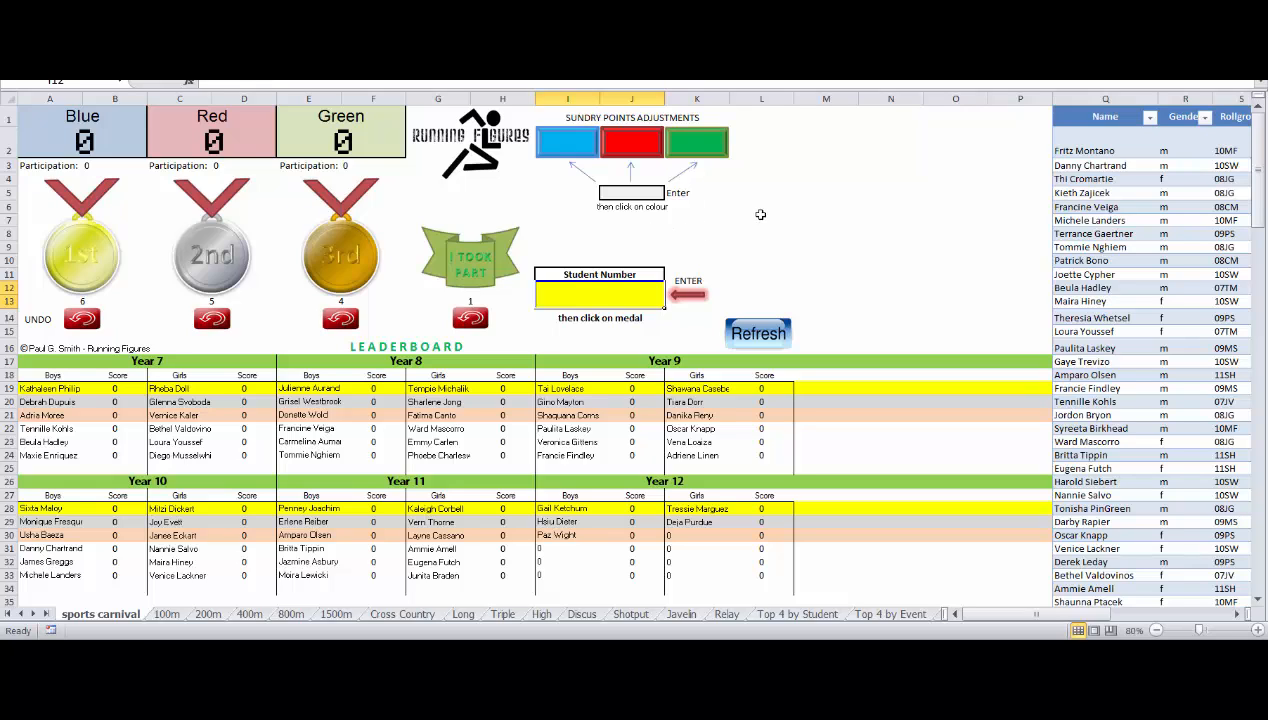
mouse_move(818, 214)
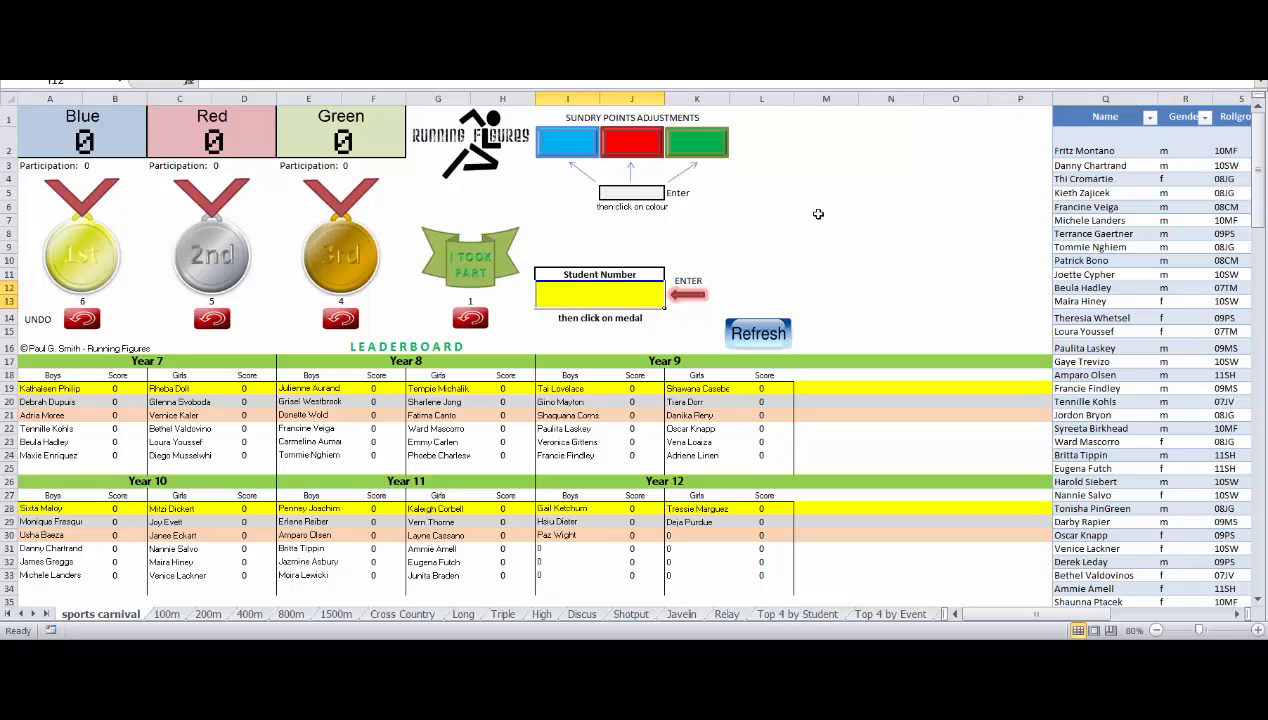
mouse_move(530, 164)
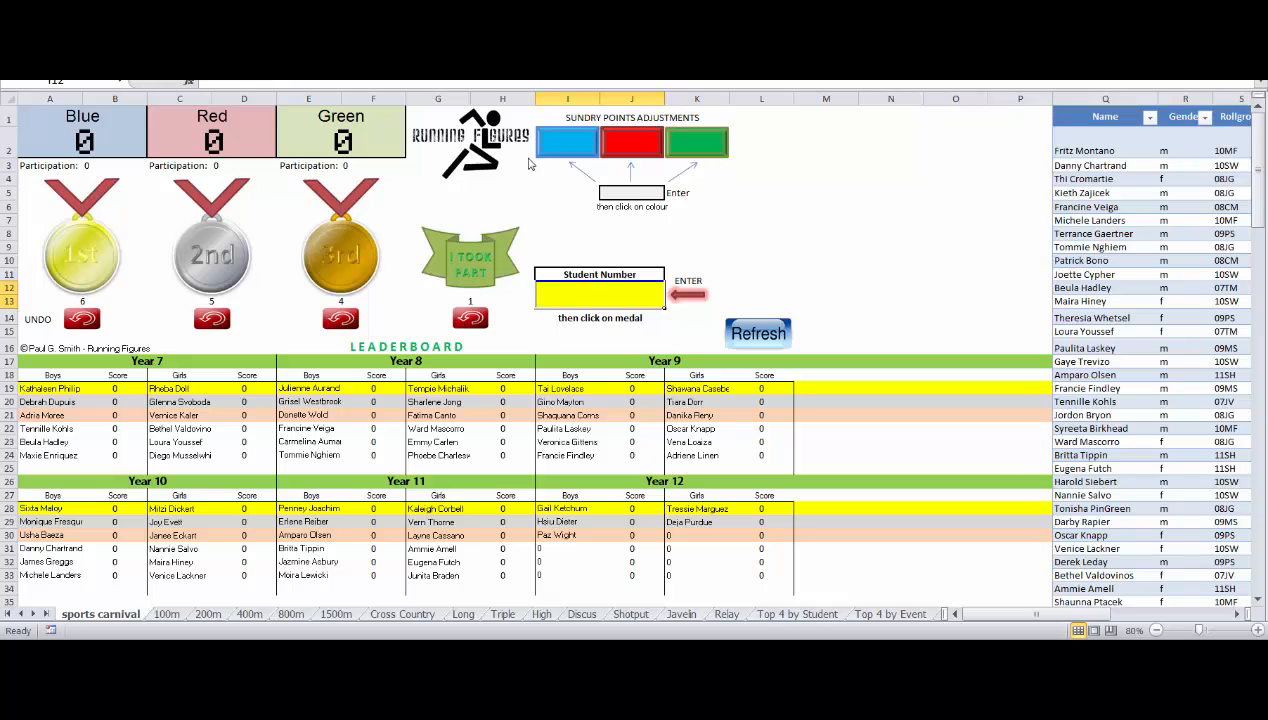
mouse_move(674, 213)
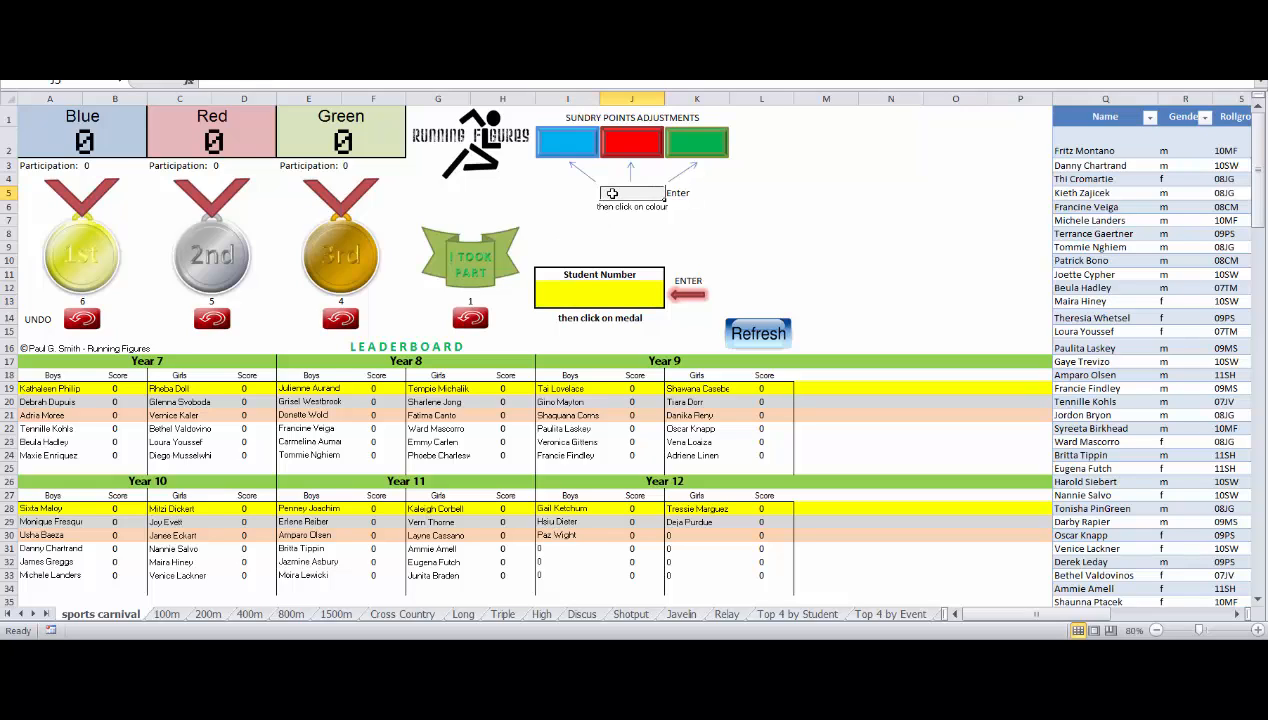
Enter 100 as a Sundry Points Adjustment and confirm it on the sheet.
type("100")
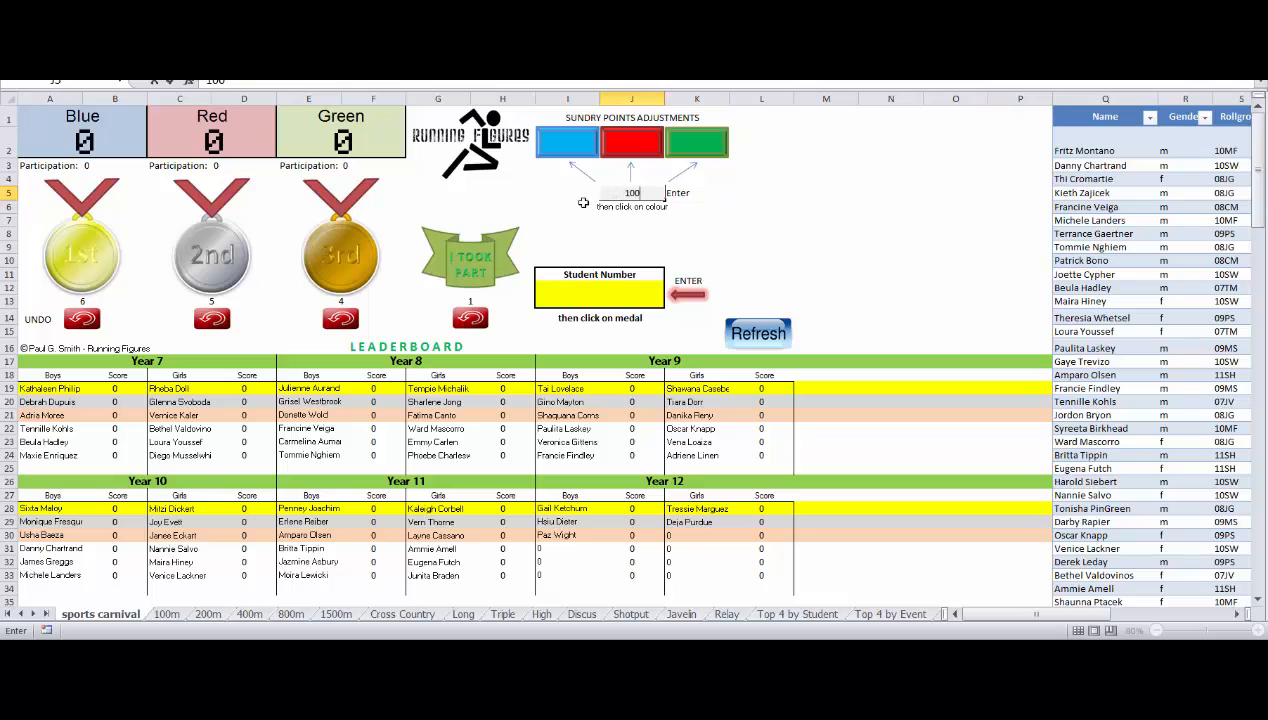
left_click(697, 142)
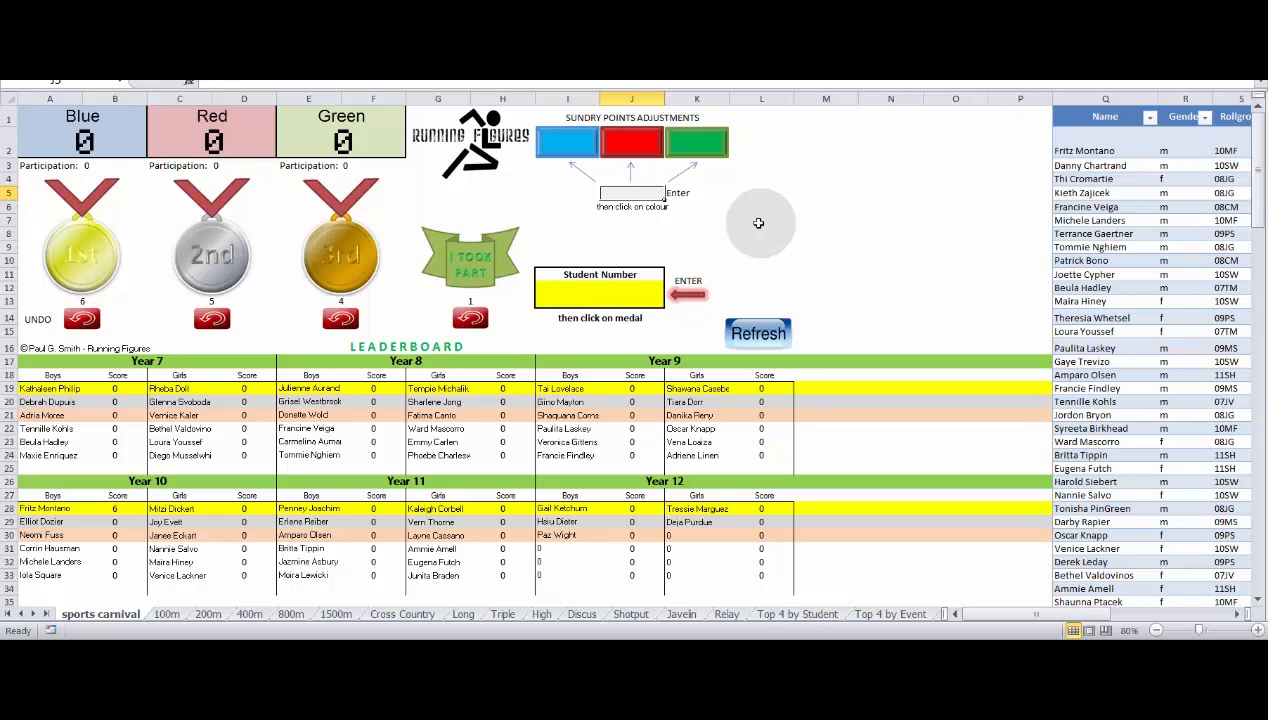
mouse_move(755, 223)
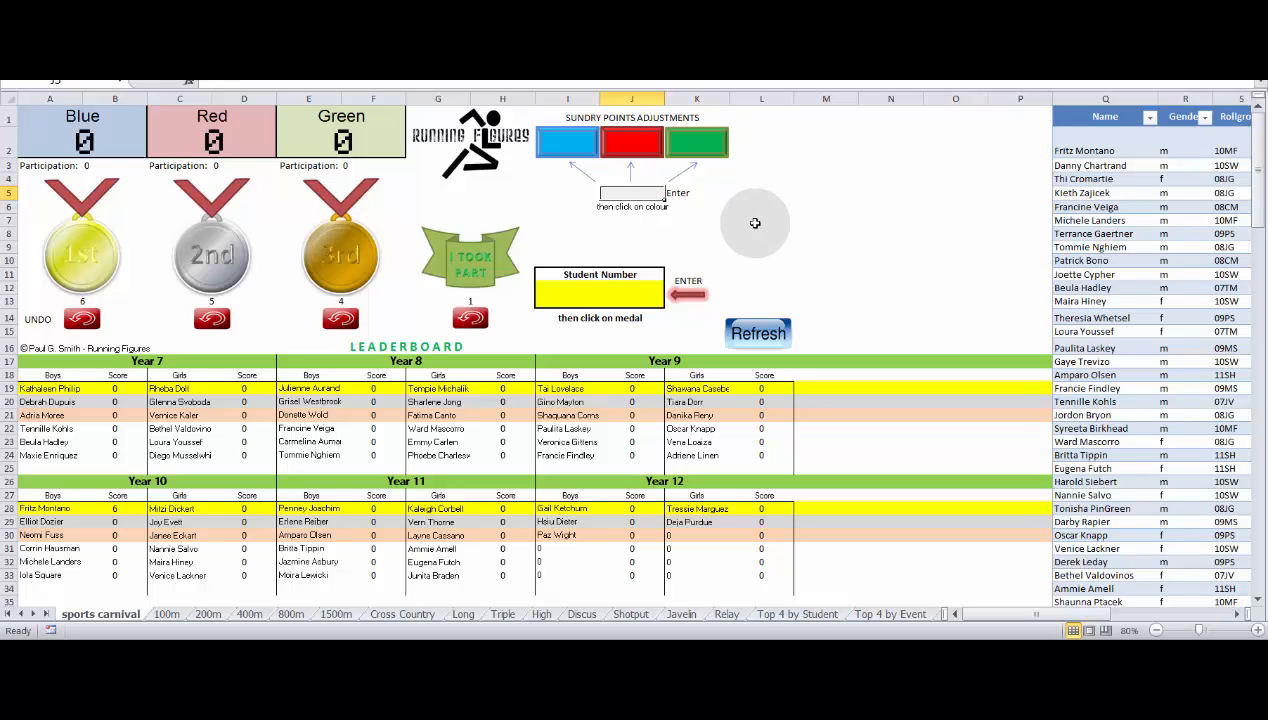
mouse_move(747, 226)
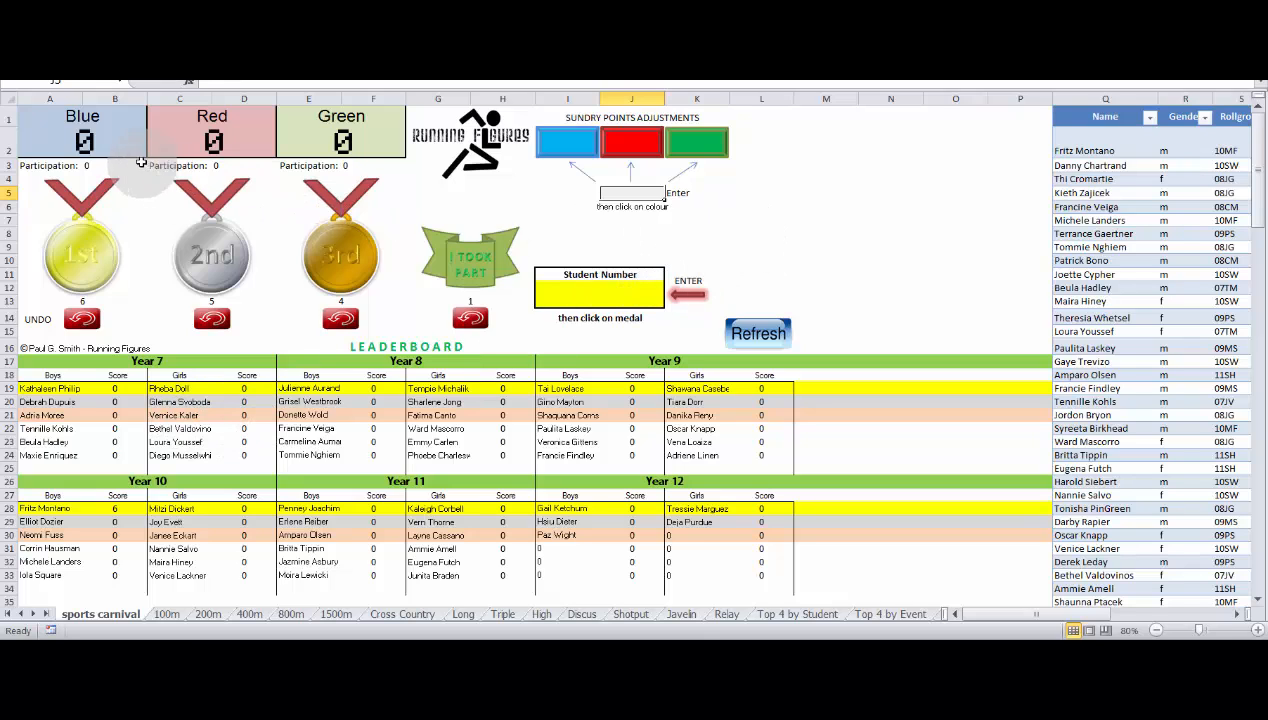
mouse_move(457, 459)
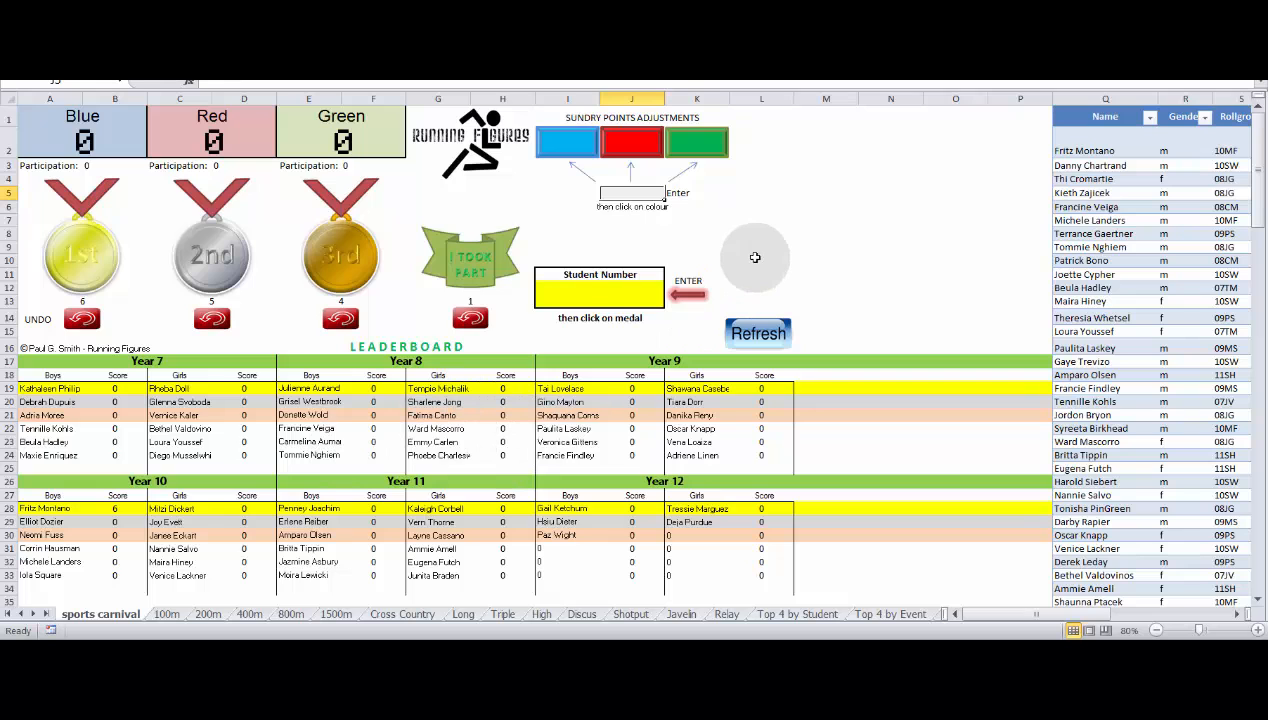
mouse_move(960, 527)
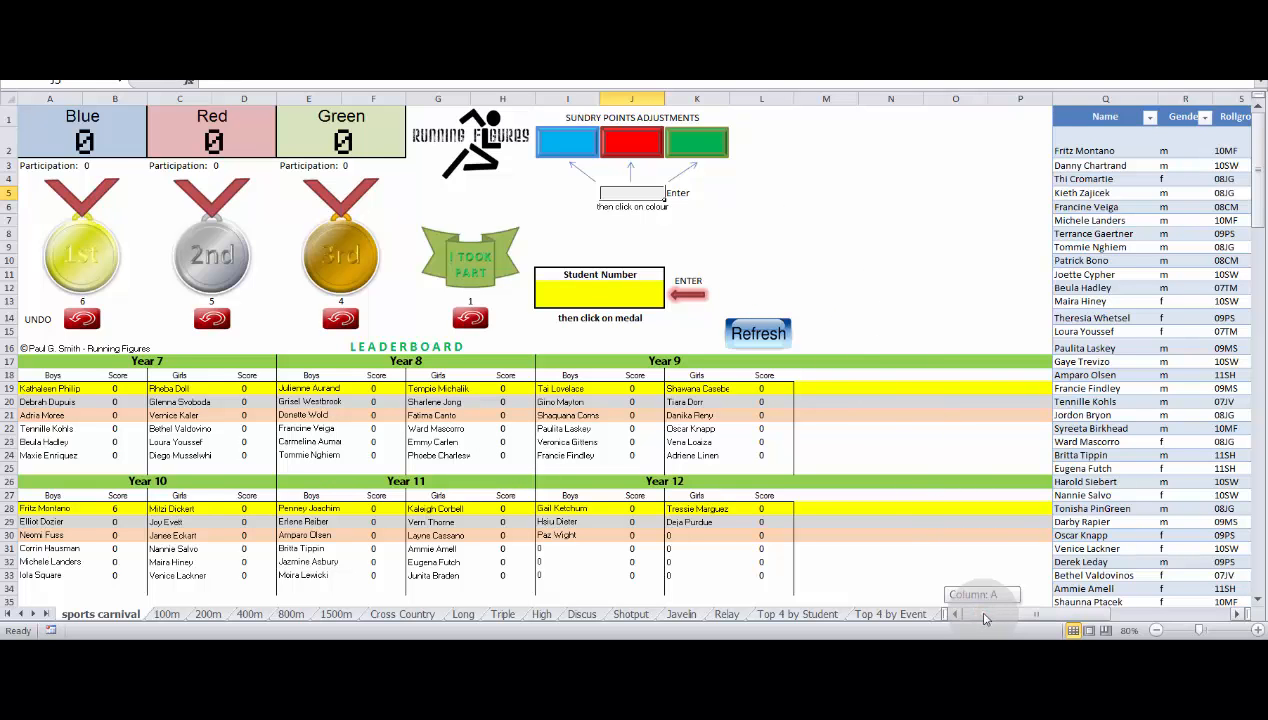
scroll("right", 3)
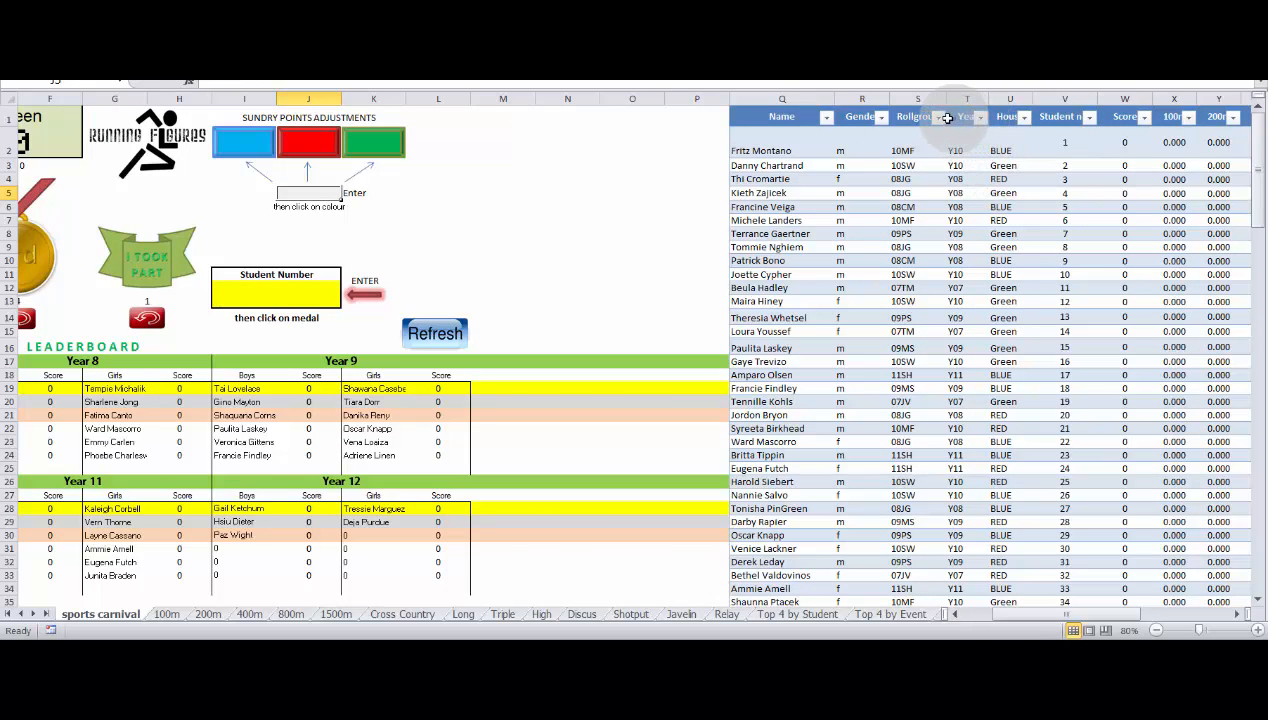
left_click(940, 116)
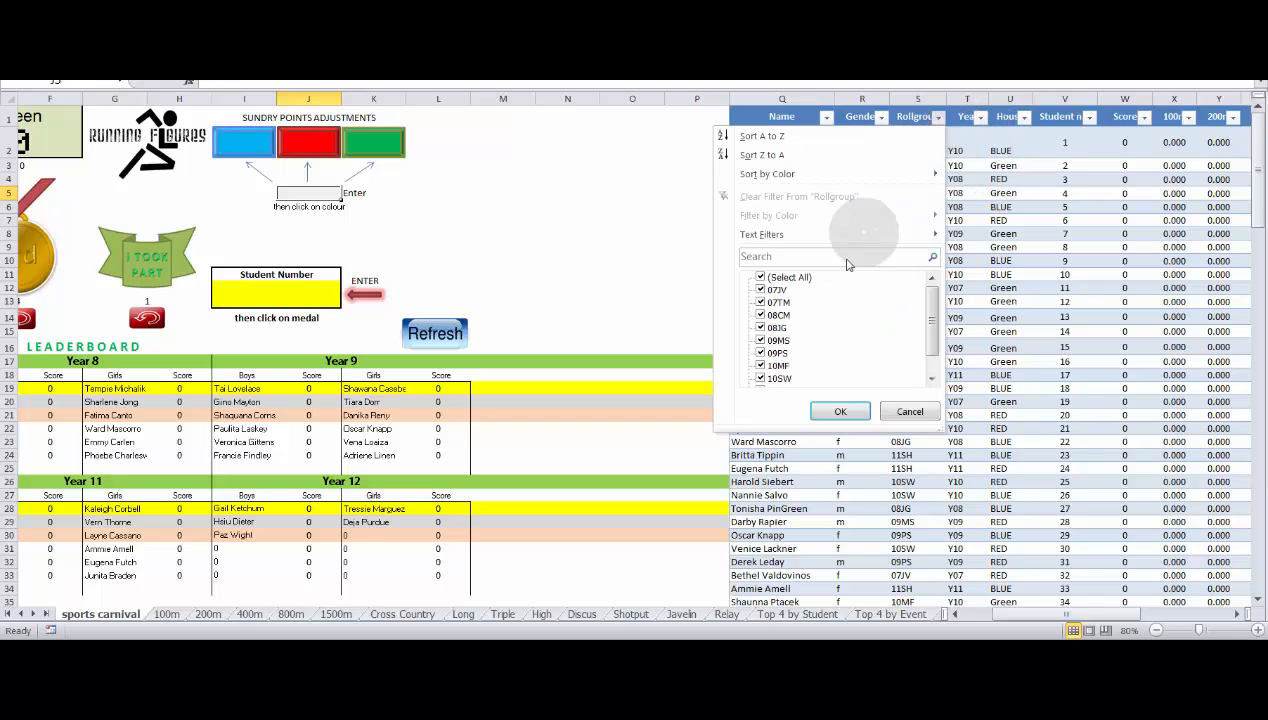
left_click(760, 277)
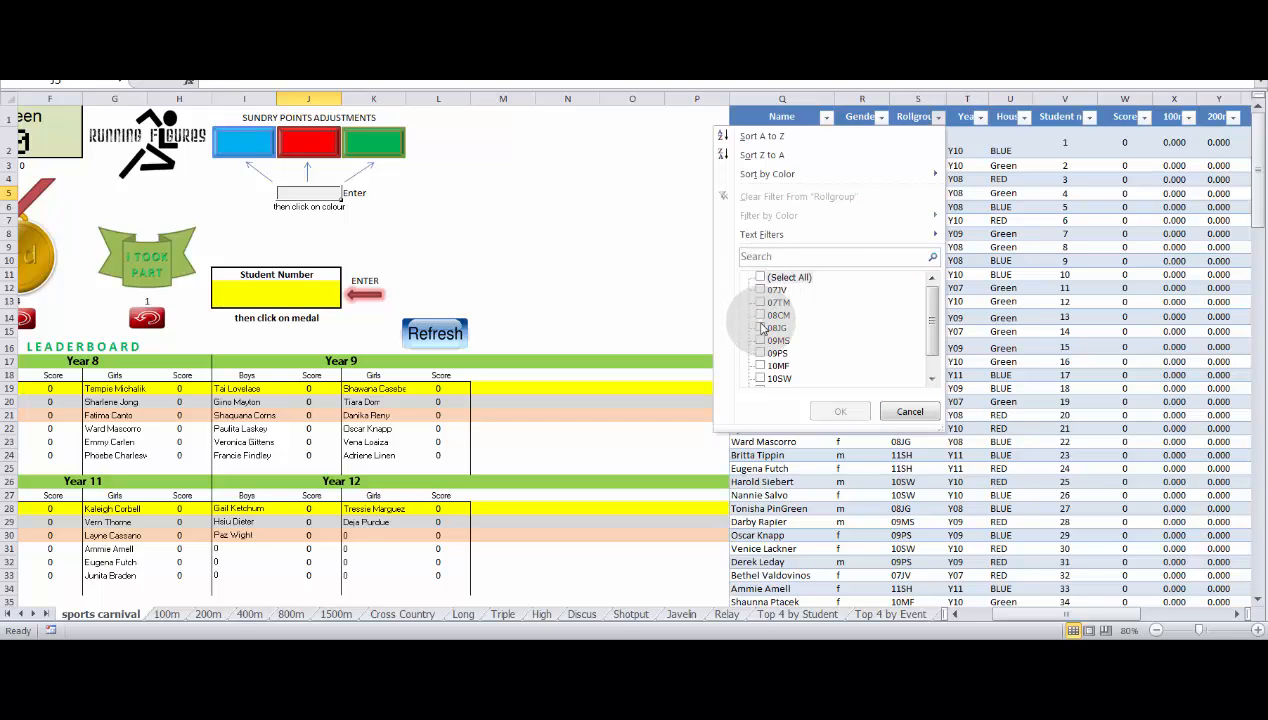
left_click(760, 327)
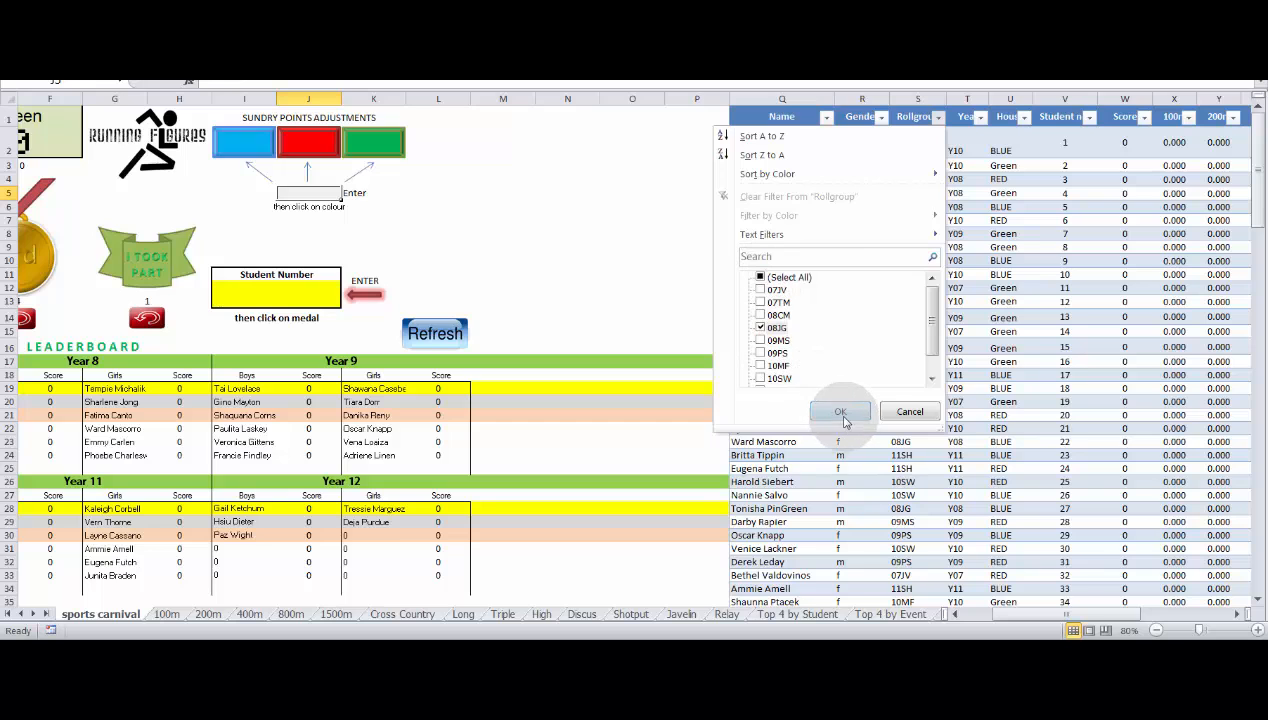
left_click(840, 412)
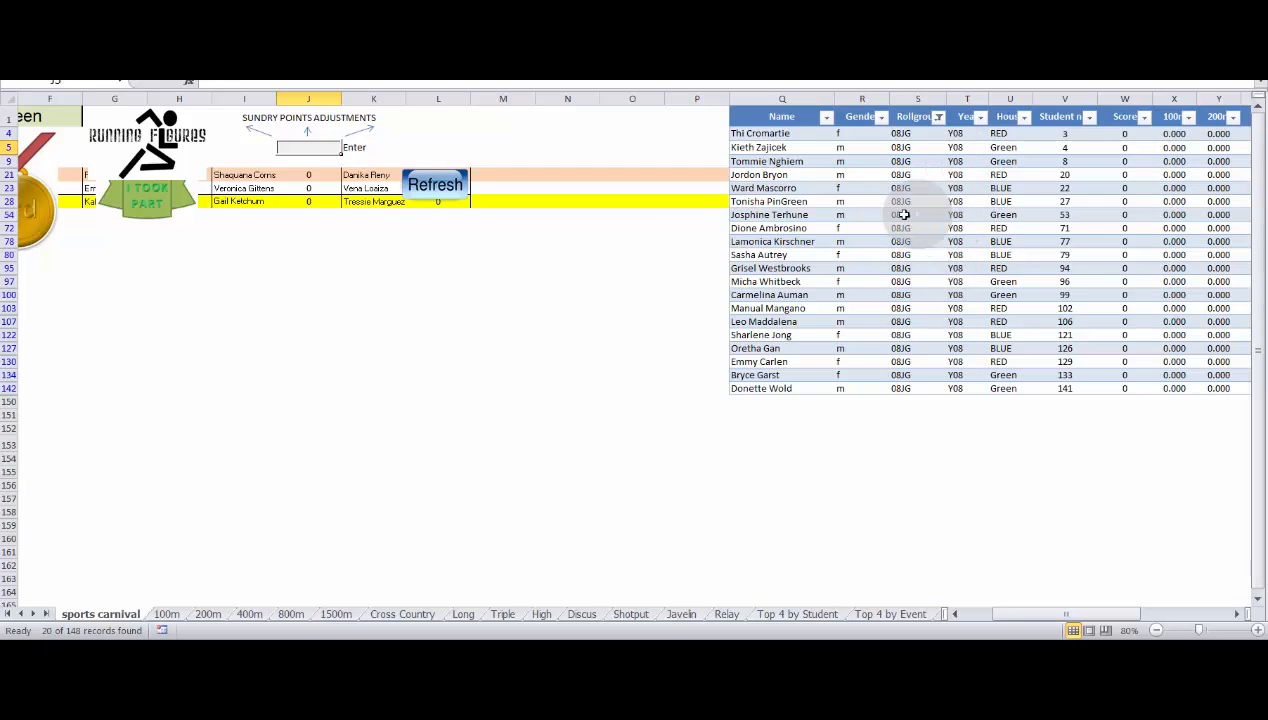
mouse_move(910, 241)
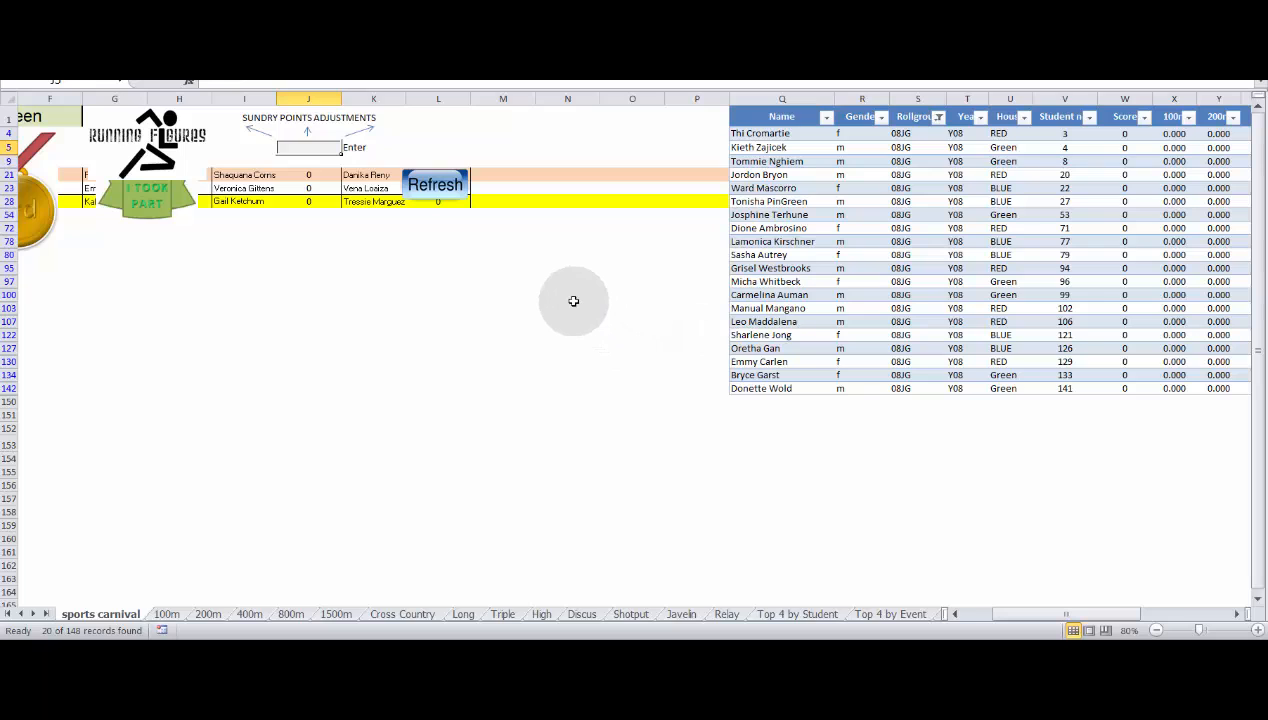
mouse_move(262, 290)
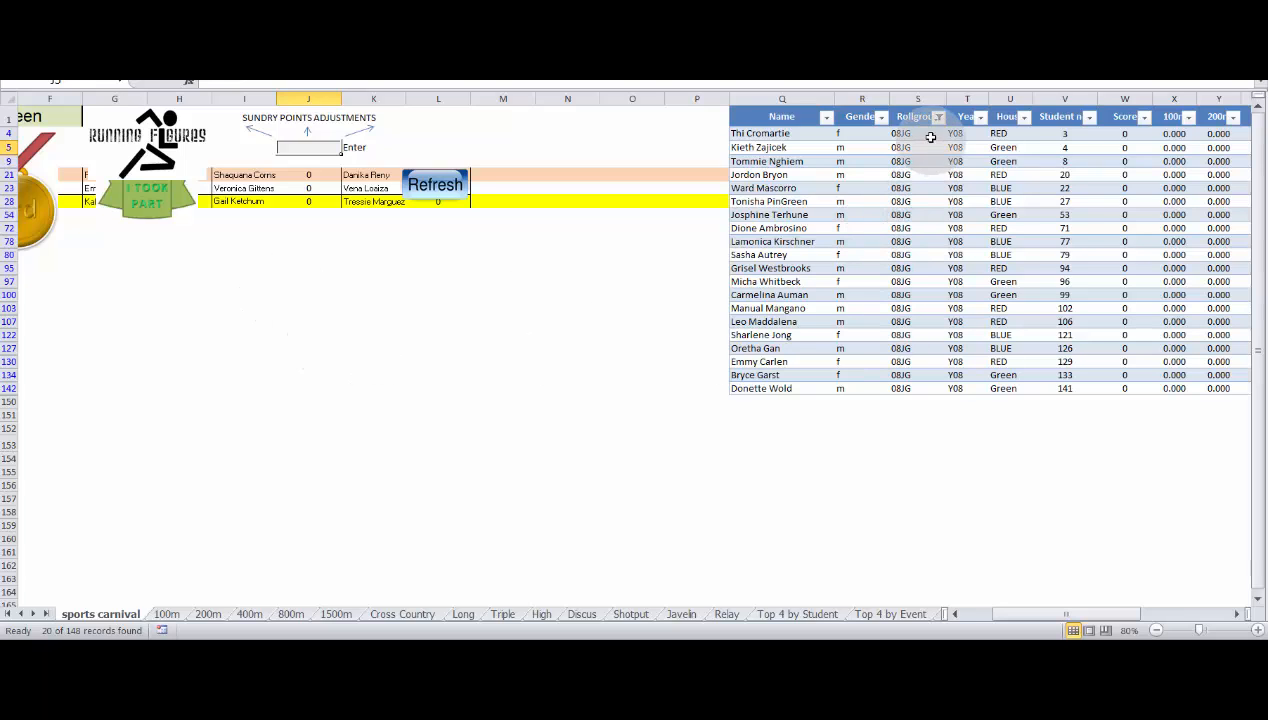
left_click(937, 116)
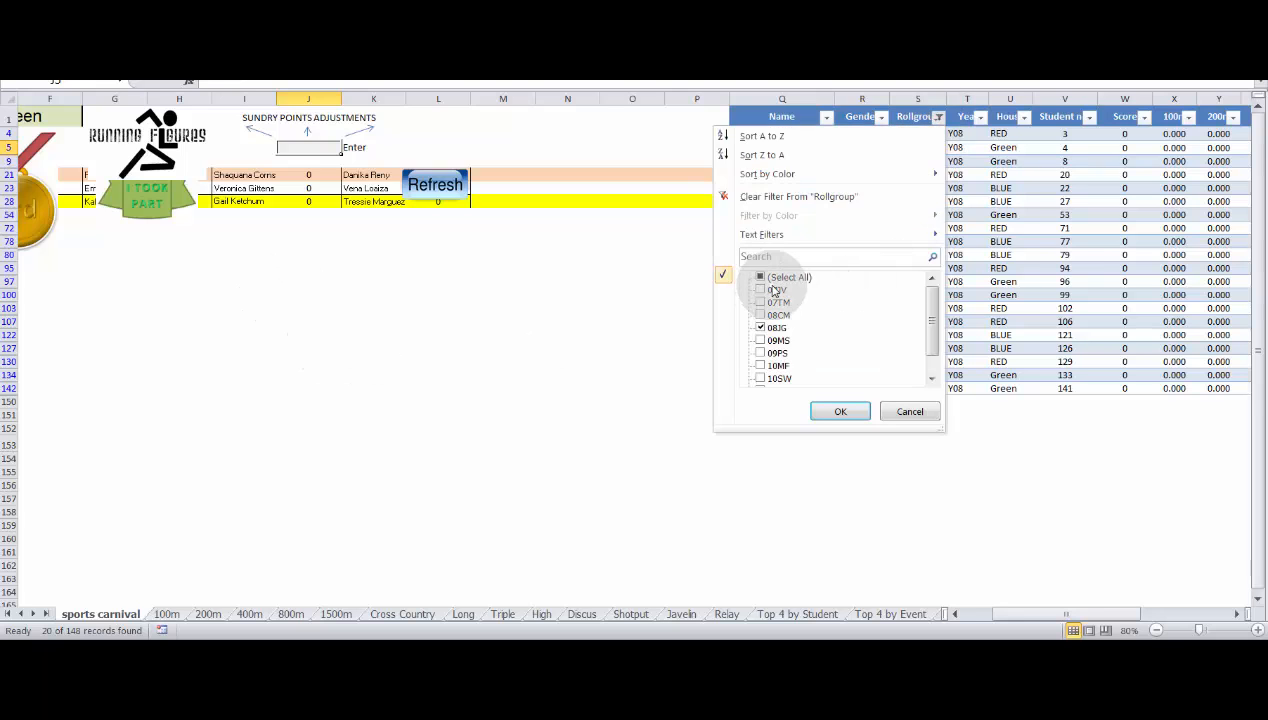
left_click(760, 277)
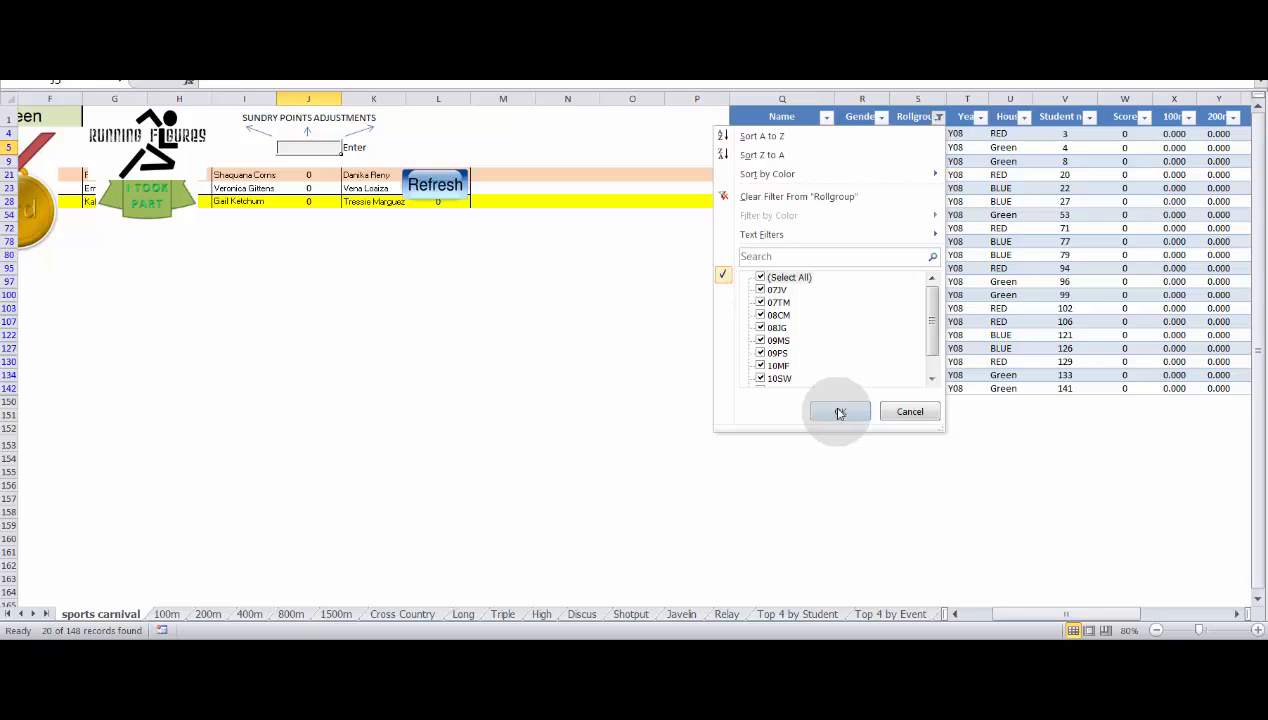
left_click(838, 411)
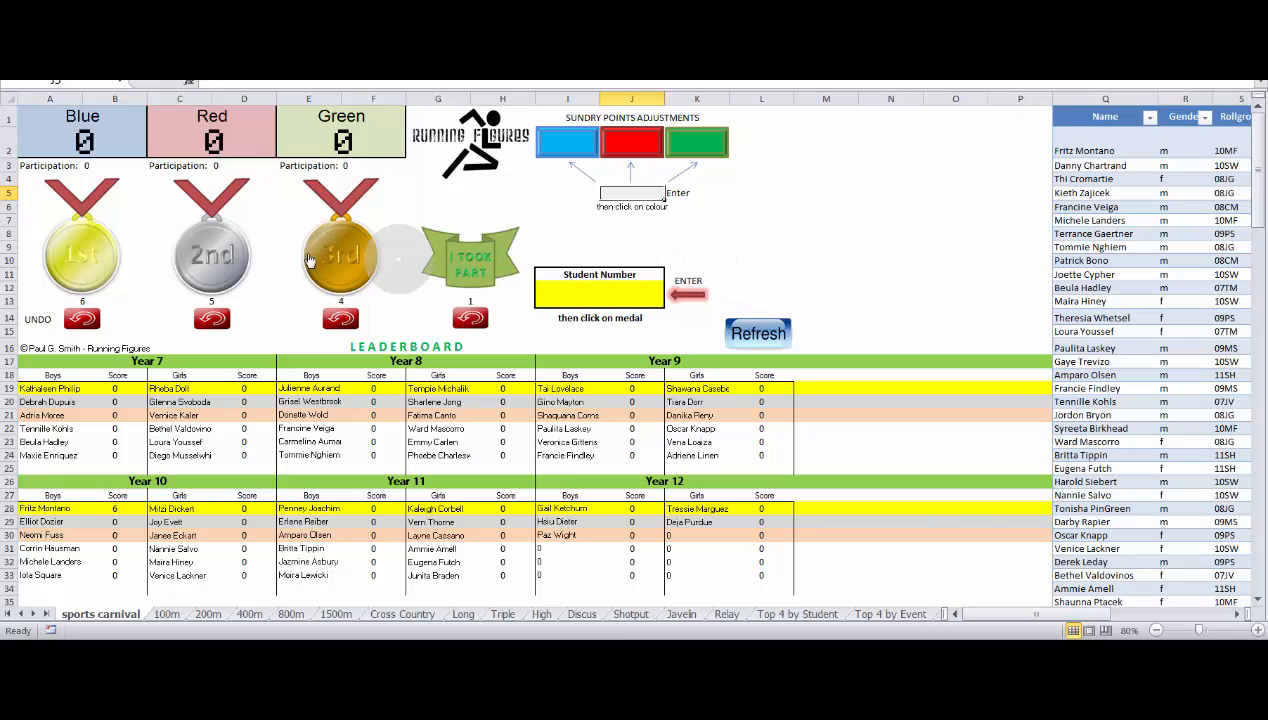
Enter student number 1 and award them the 1st-place medal.
left_click(620, 293)
type("1")
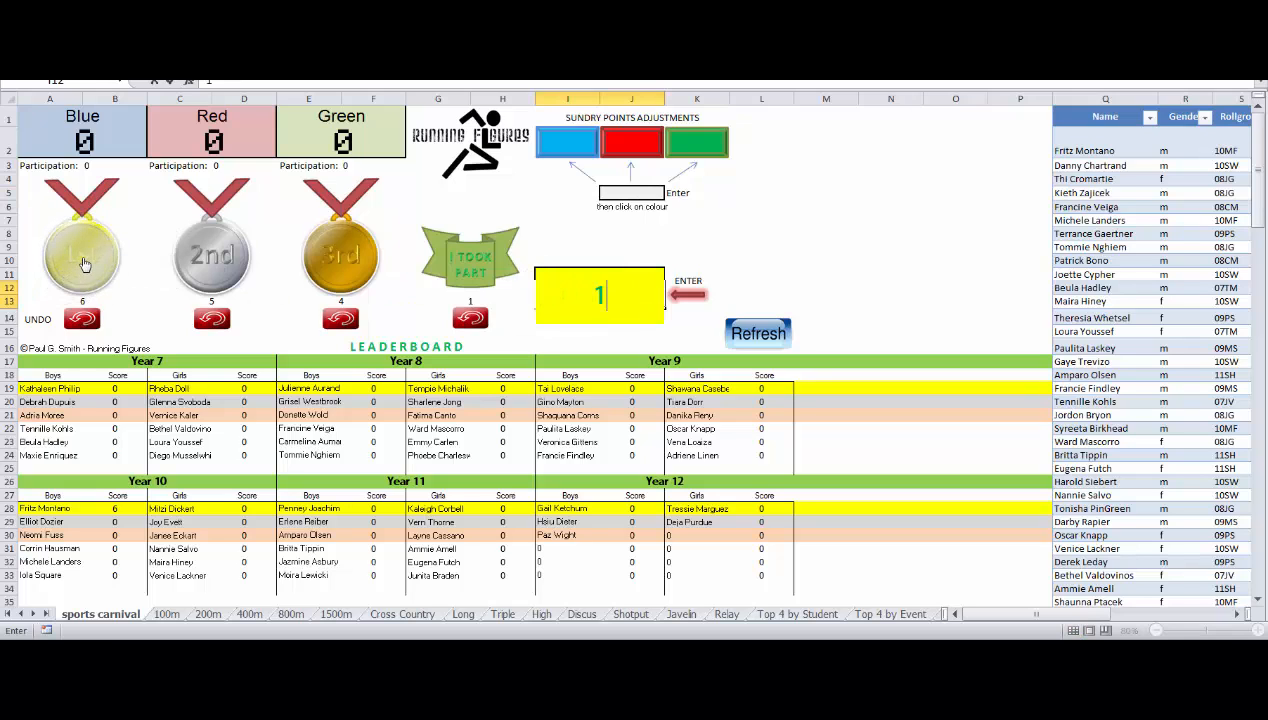
left_click(82, 256)
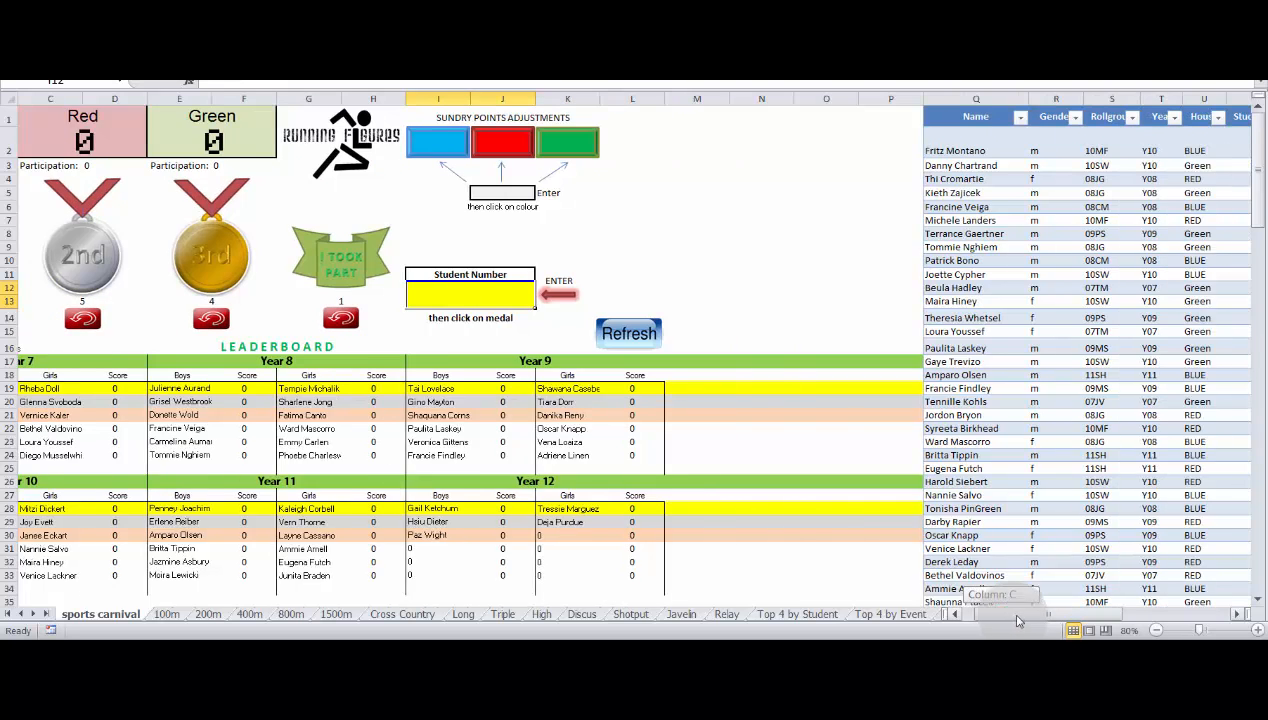
Scroll the leaderboard sheet horizontally to bring the Refresh button into view.
scroll("right", 3)
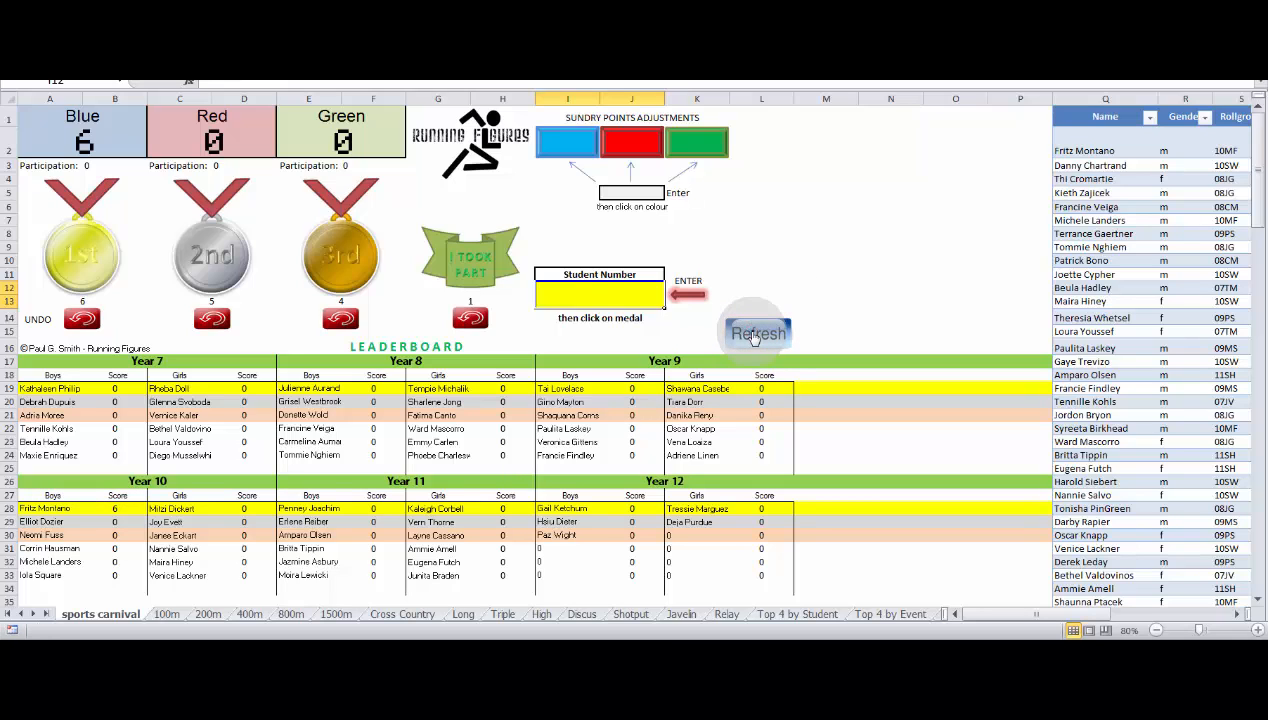
left_click(757, 333)
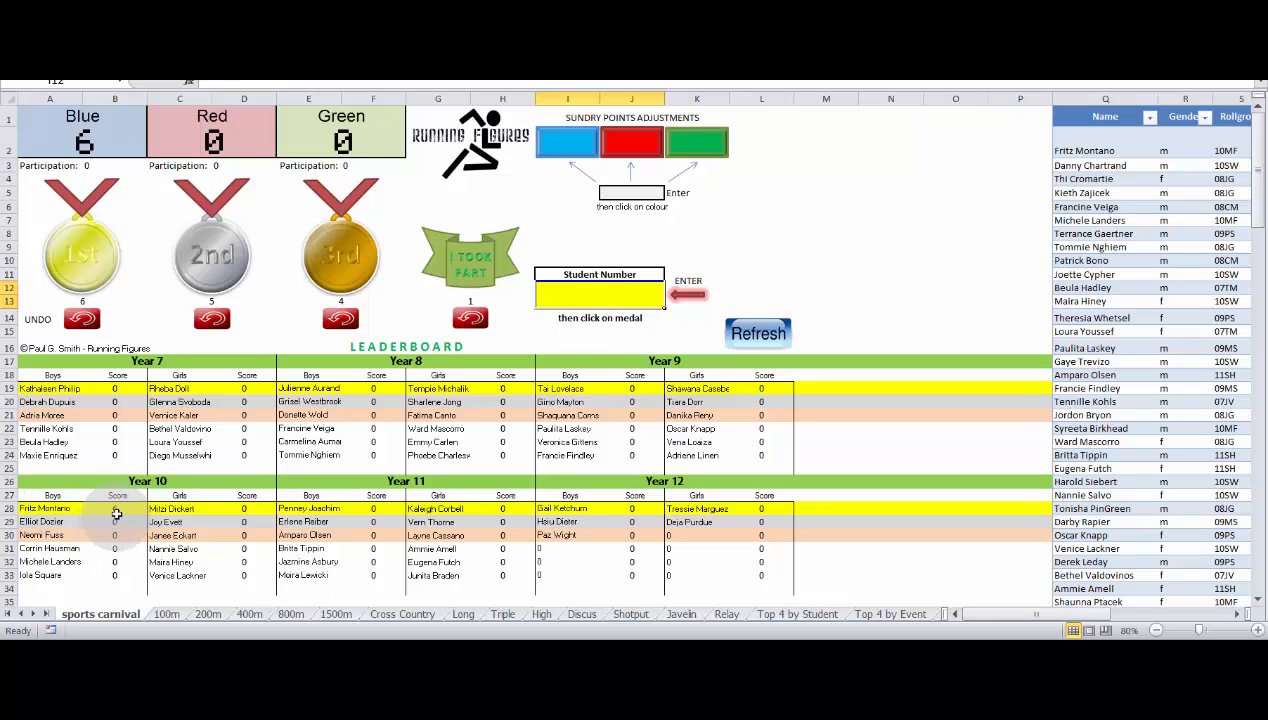
left_click(114, 508)
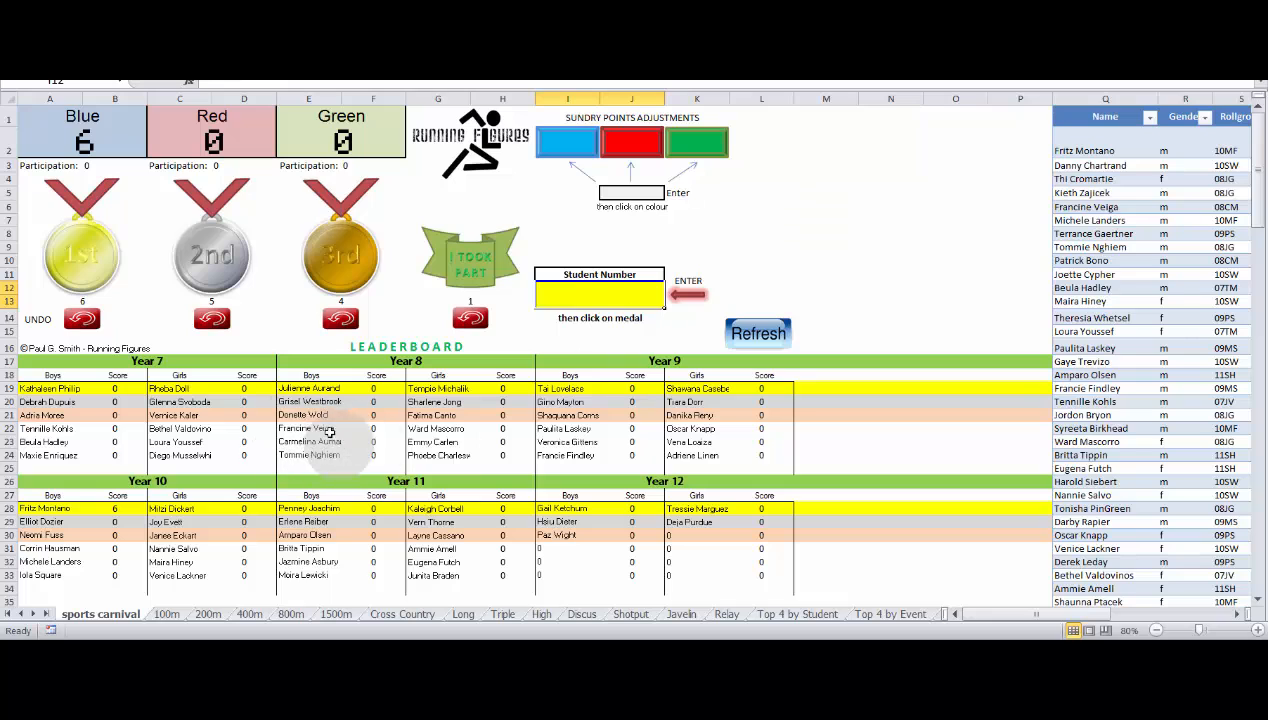
mouse_move(505, 440)
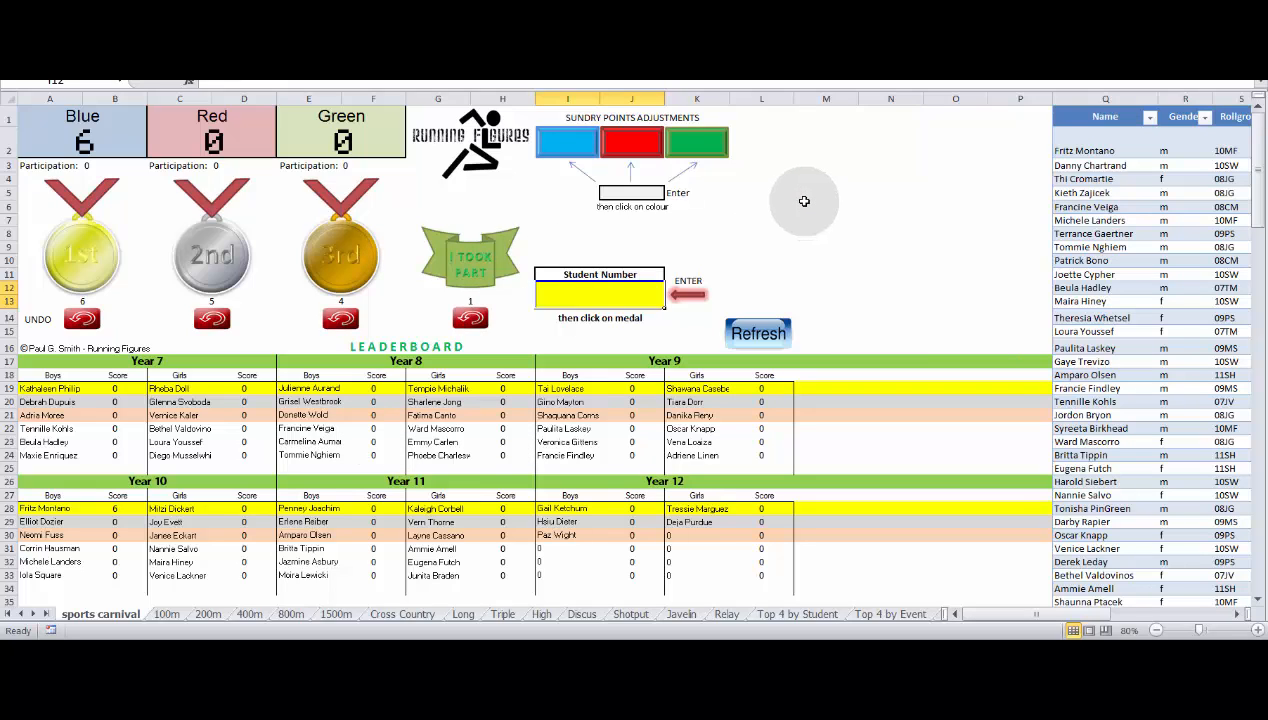
mouse_move(785, 216)
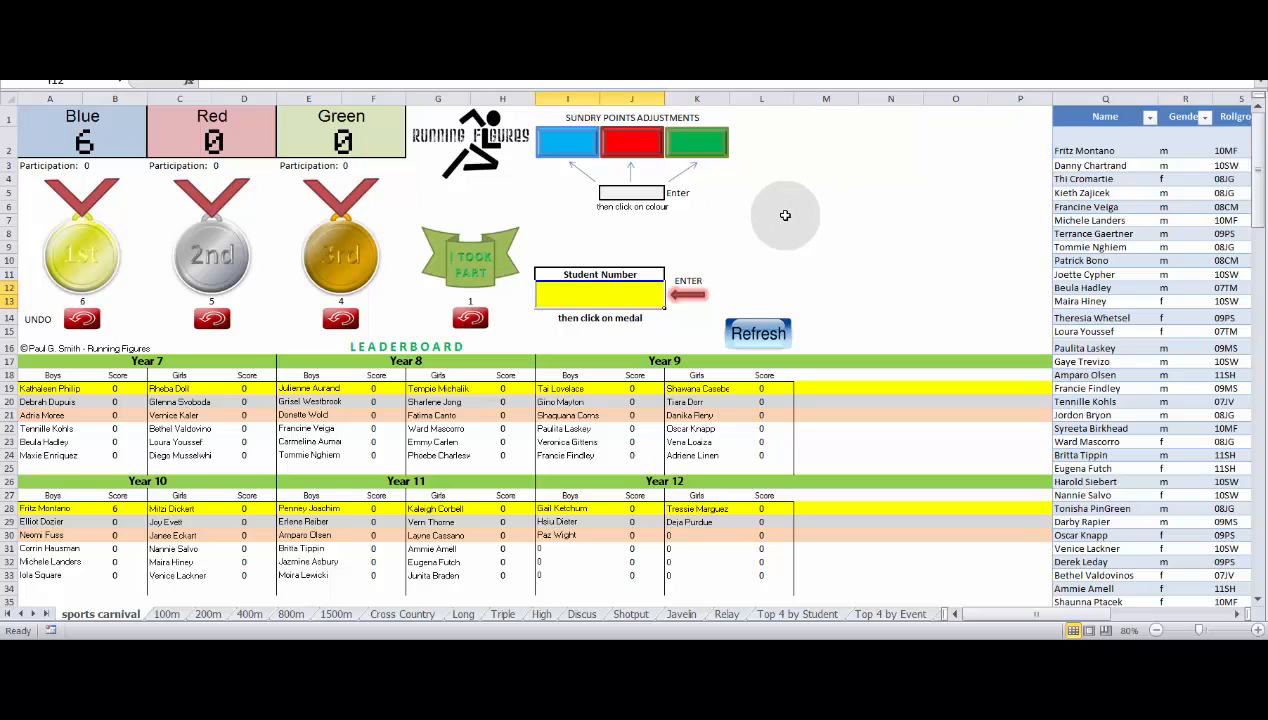
mouse_move(755, 222)
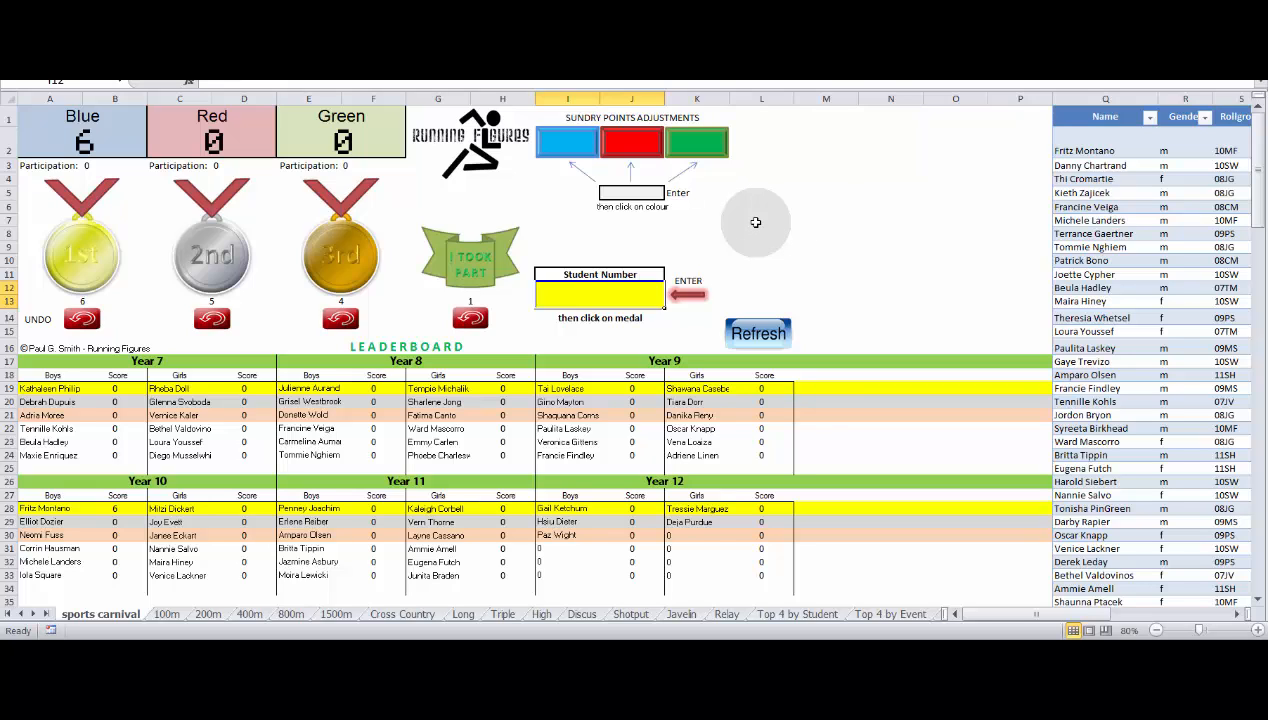
mouse_move(976, 618)
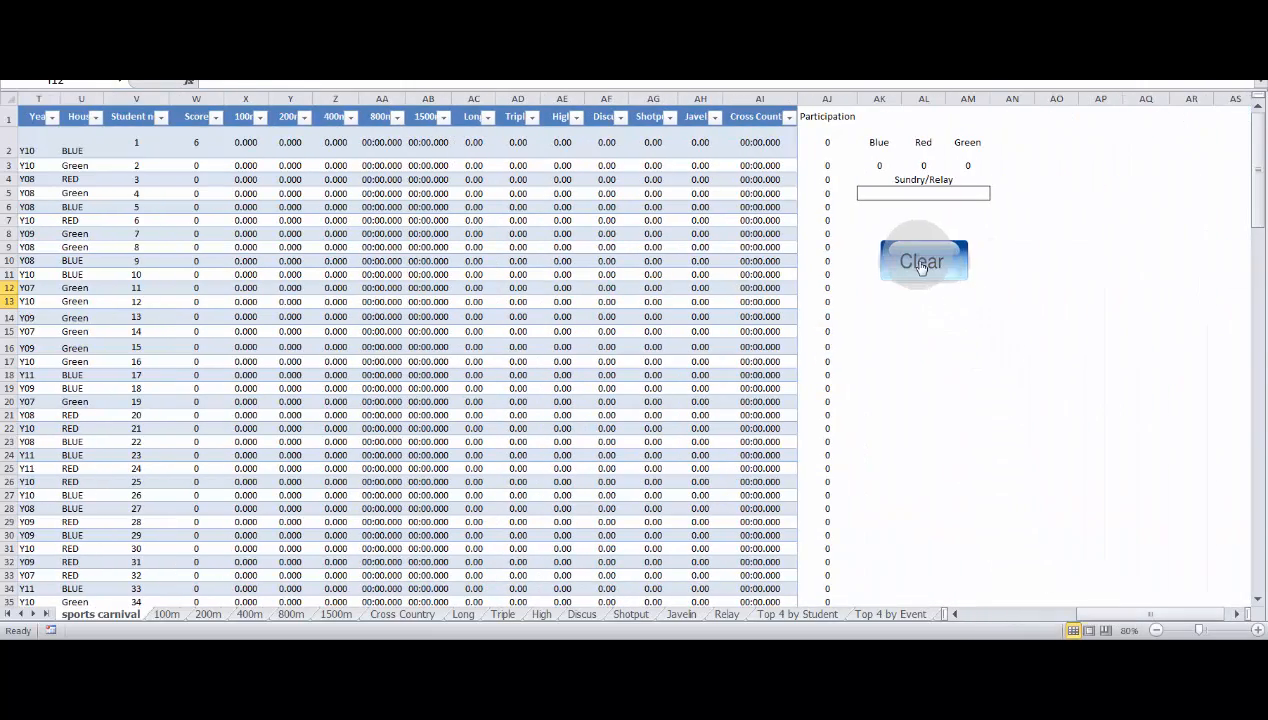
Clear all recorded carnival scores and refresh the leaderboard.
left_click(921, 261)
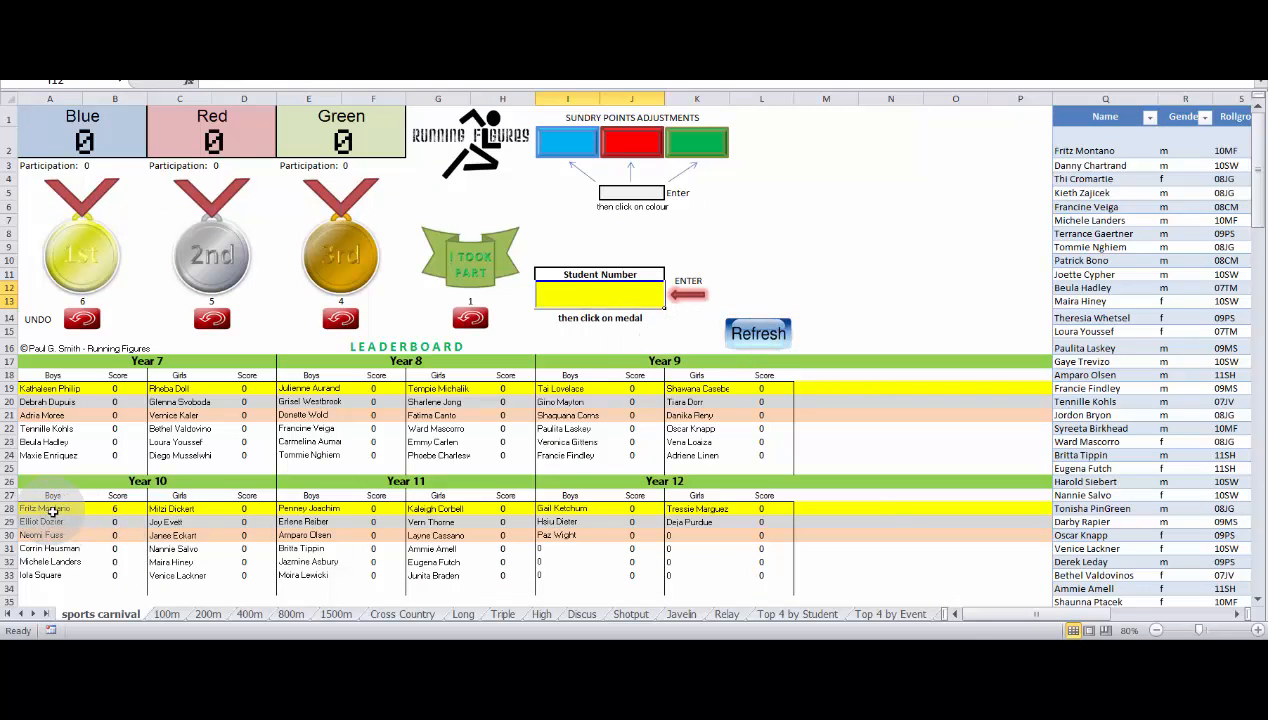
left_click(757, 333)
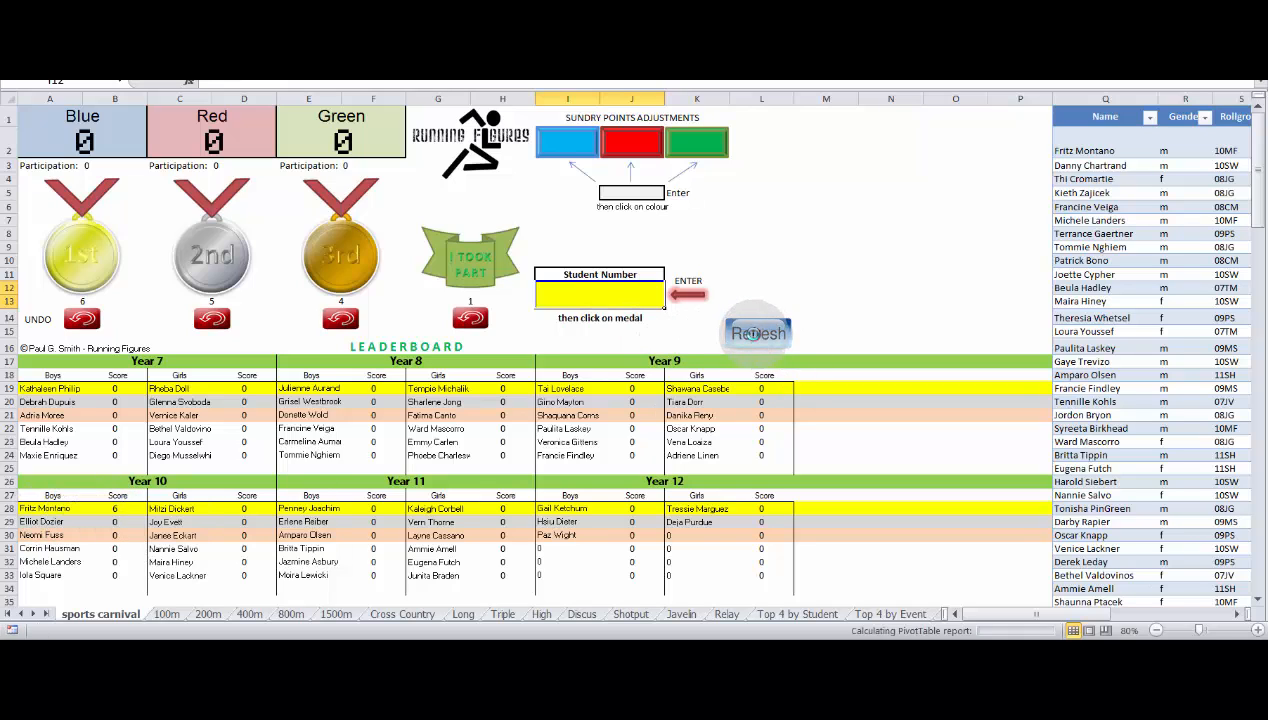
left_click(757, 332)
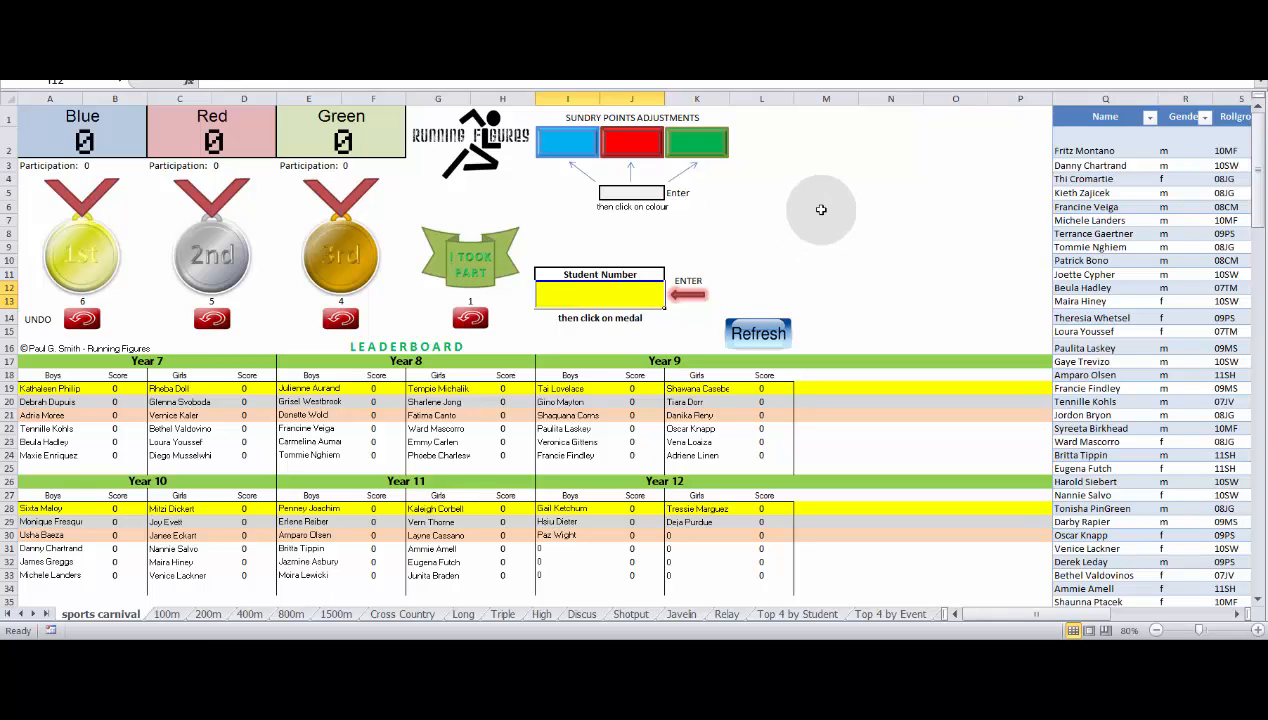
mouse_move(824, 208)
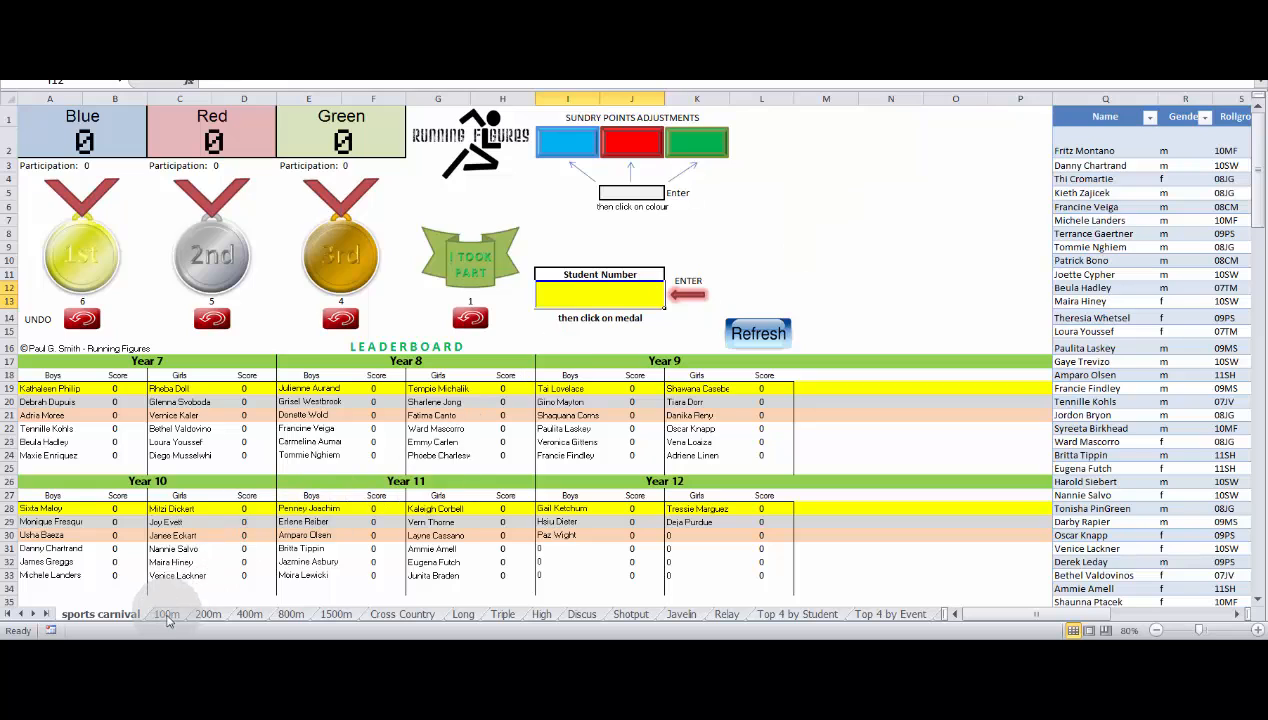
Reset the 100m sheet and record student 1 with a time of 11.268.
left_click(166, 614)
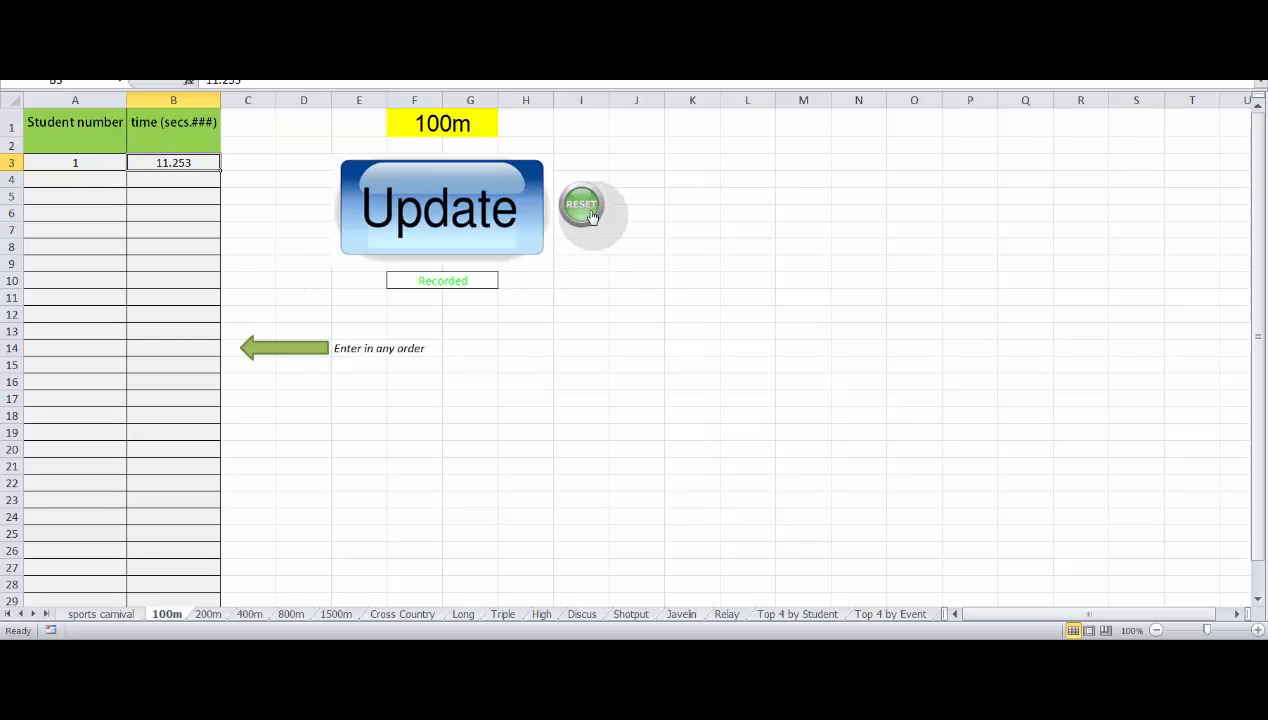
left_click(582, 207)
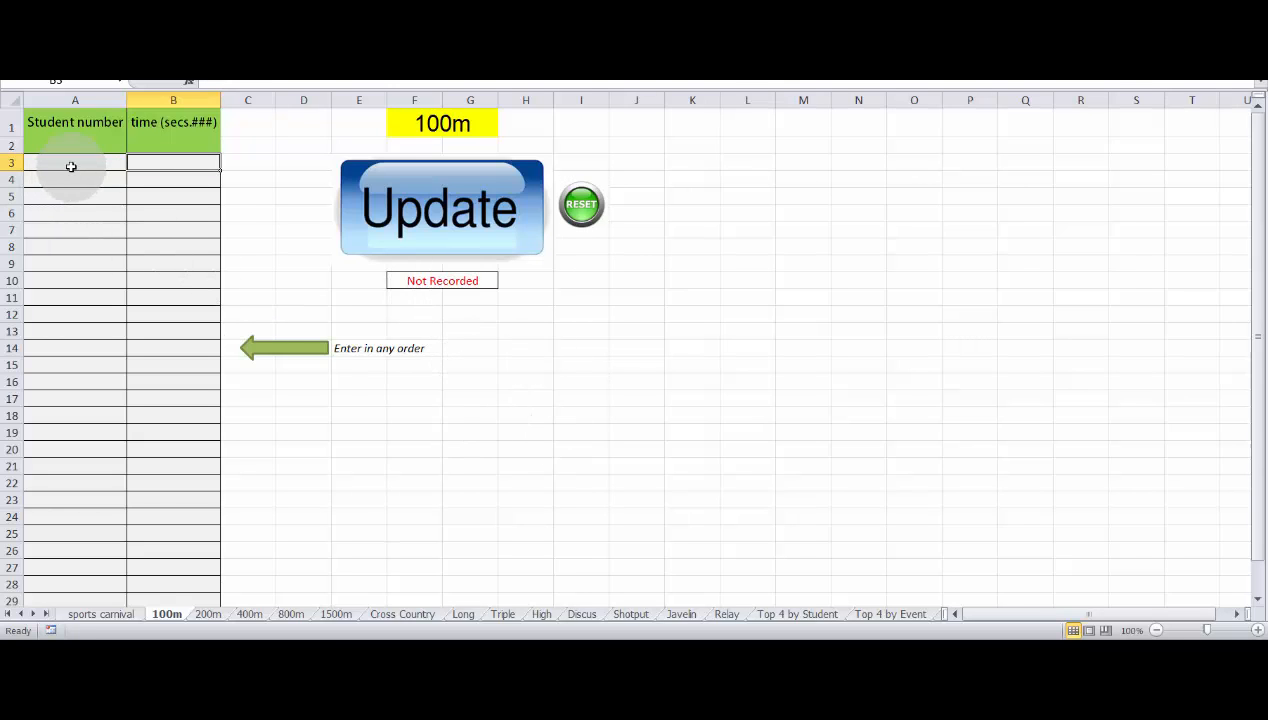
mouse_move(74, 291)
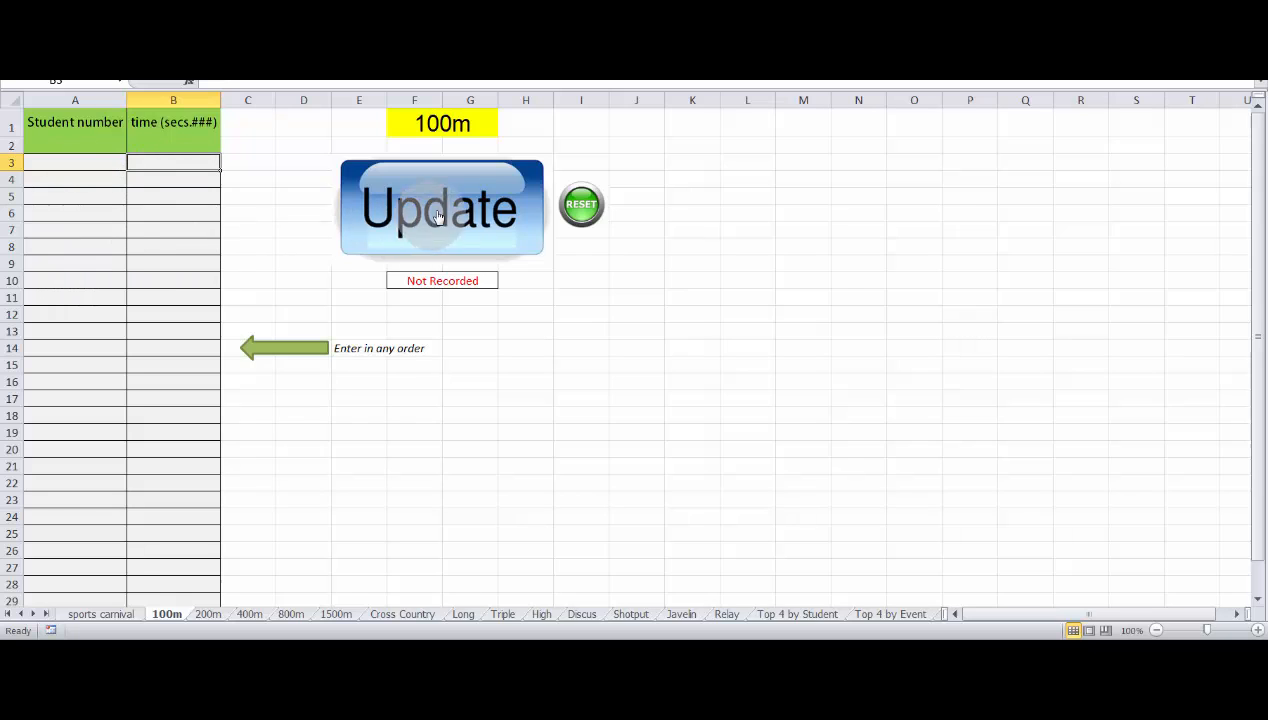
left_click(442, 207)
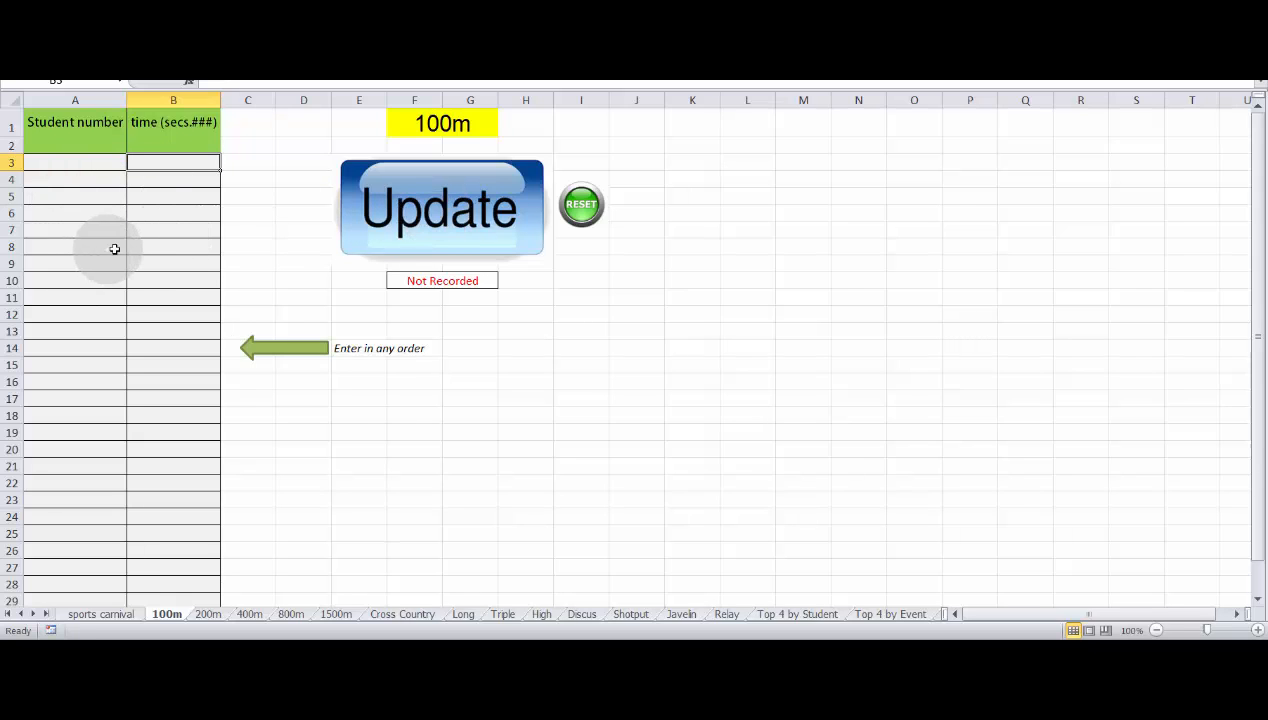
mouse_move(146, 233)
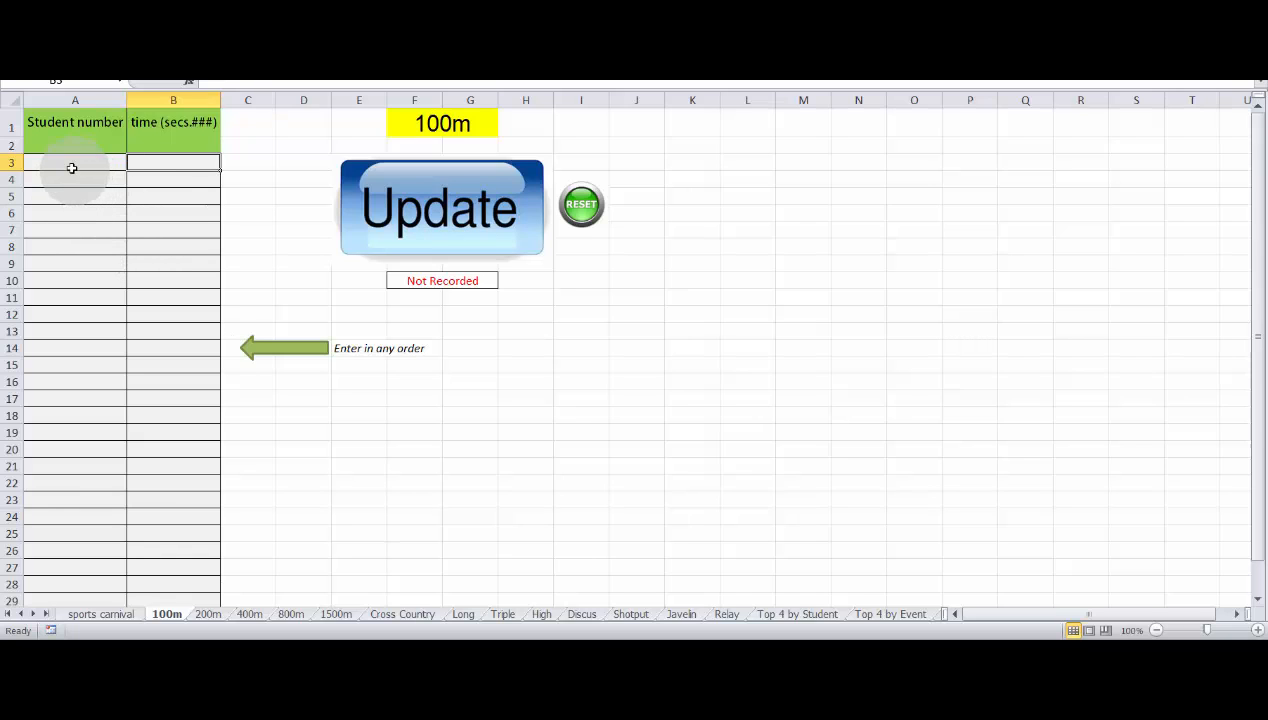
left_click(74, 163)
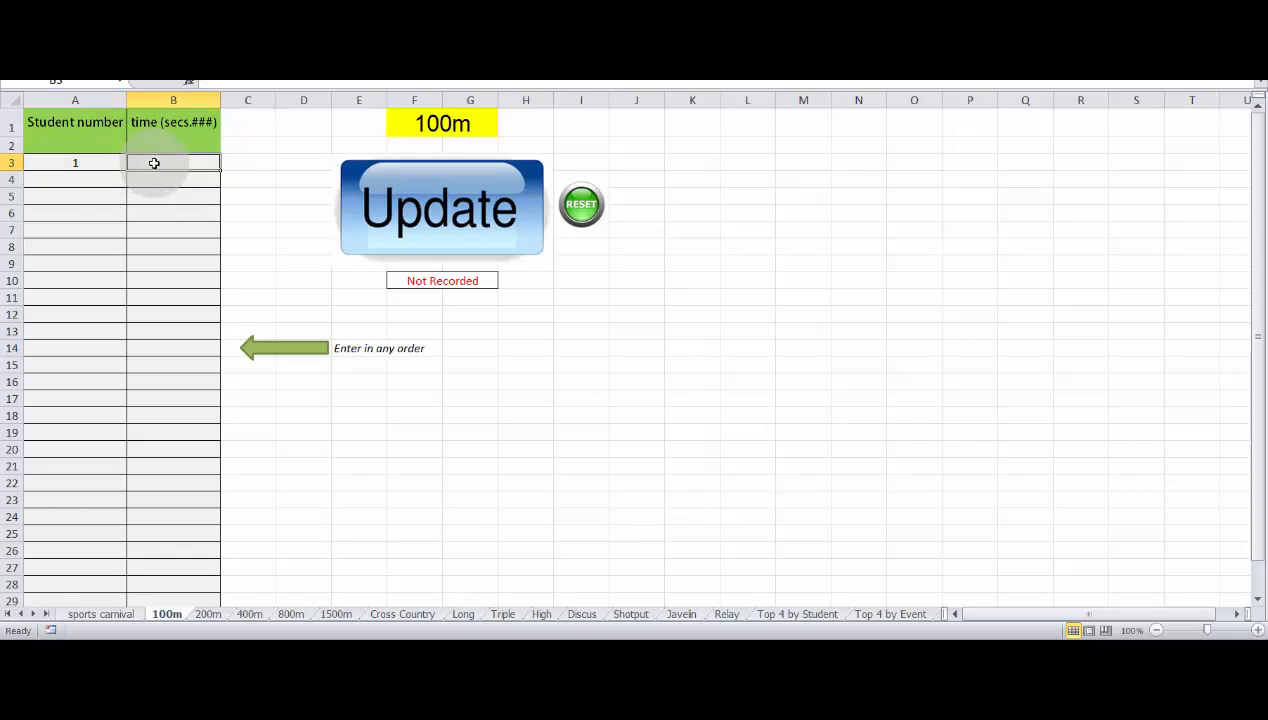
type("11.268")
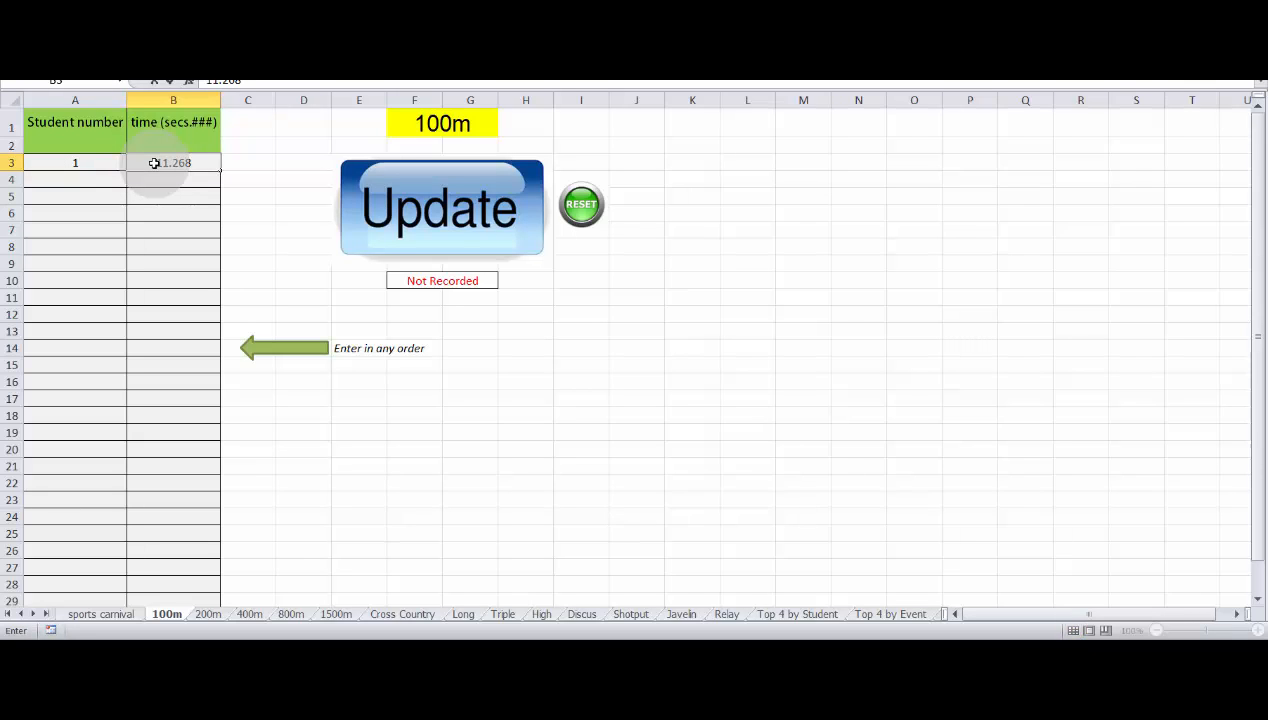
left_click(441, 207)
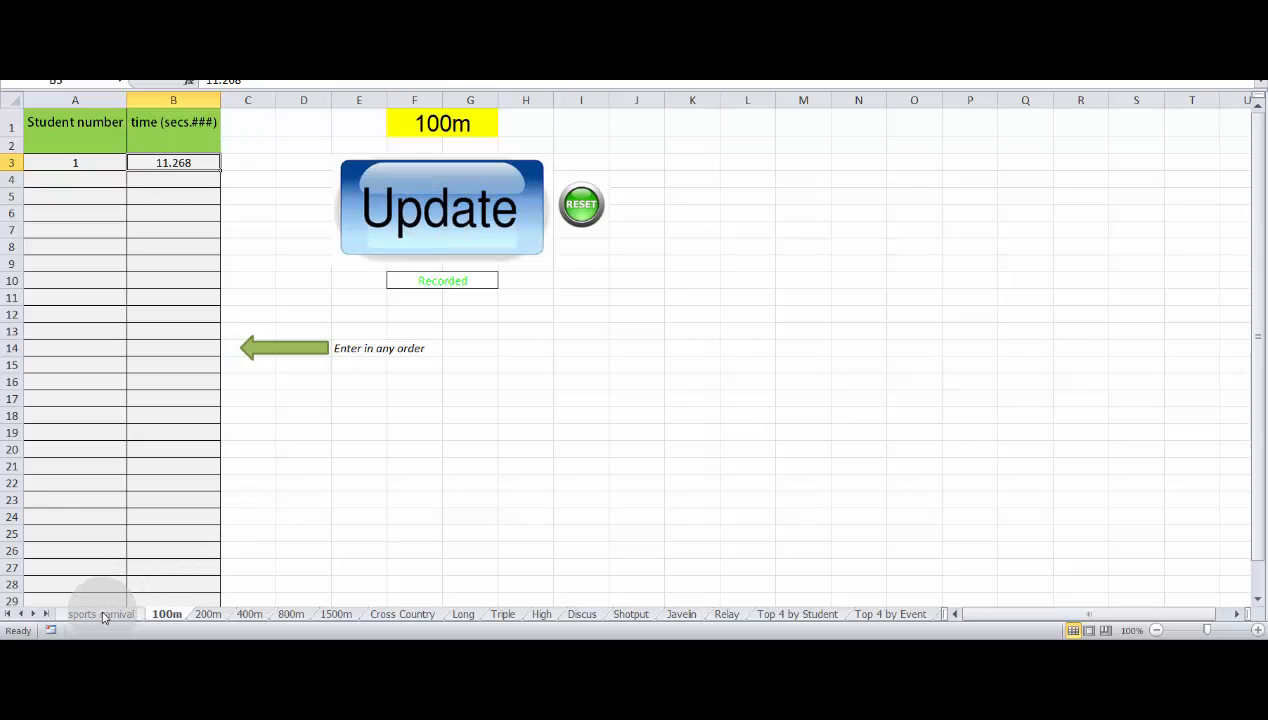
Refresh the sports carnival leaderboard and check student 1's 100m time of 11.268.
left_click(100, 613)
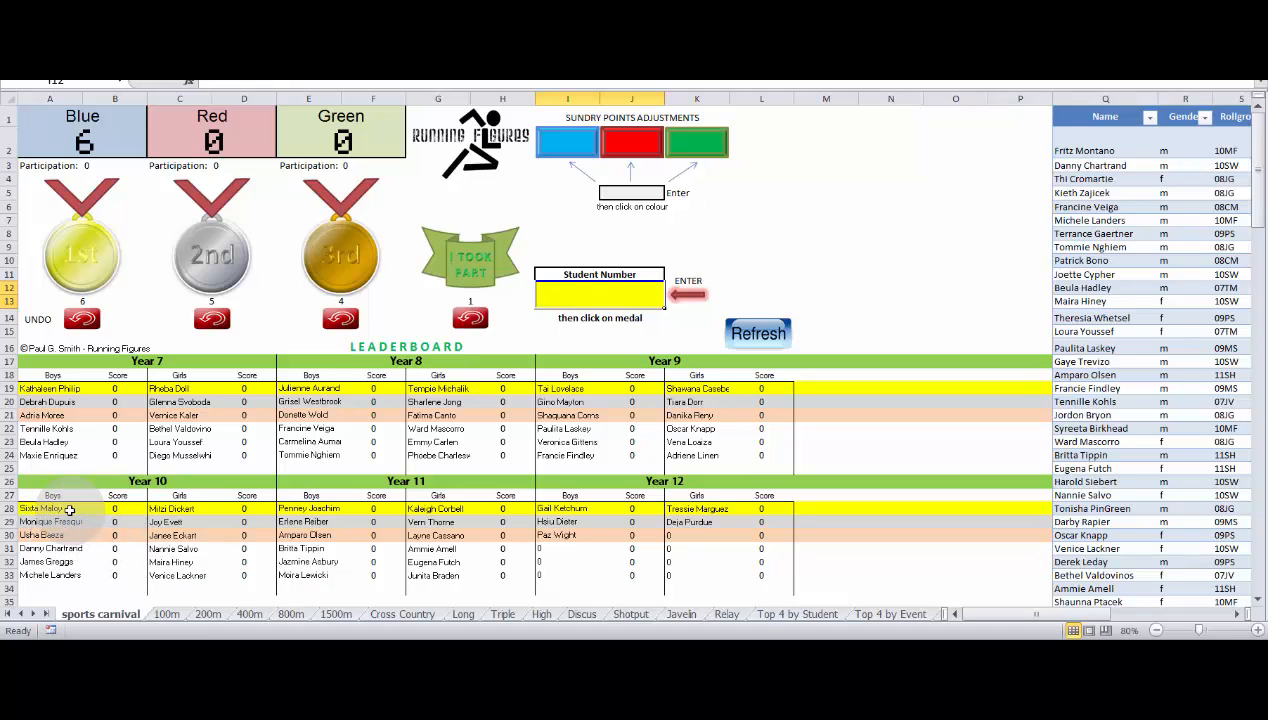
left_click(757, 333)
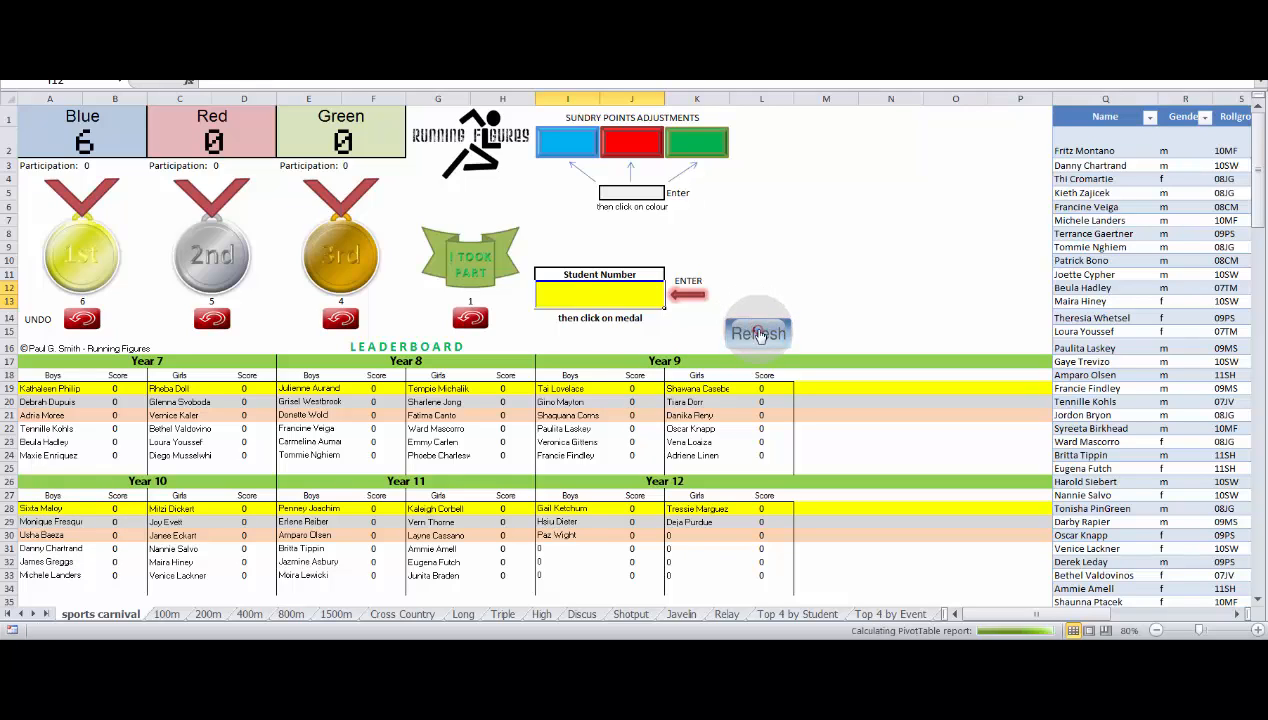
left_click(757, 331)
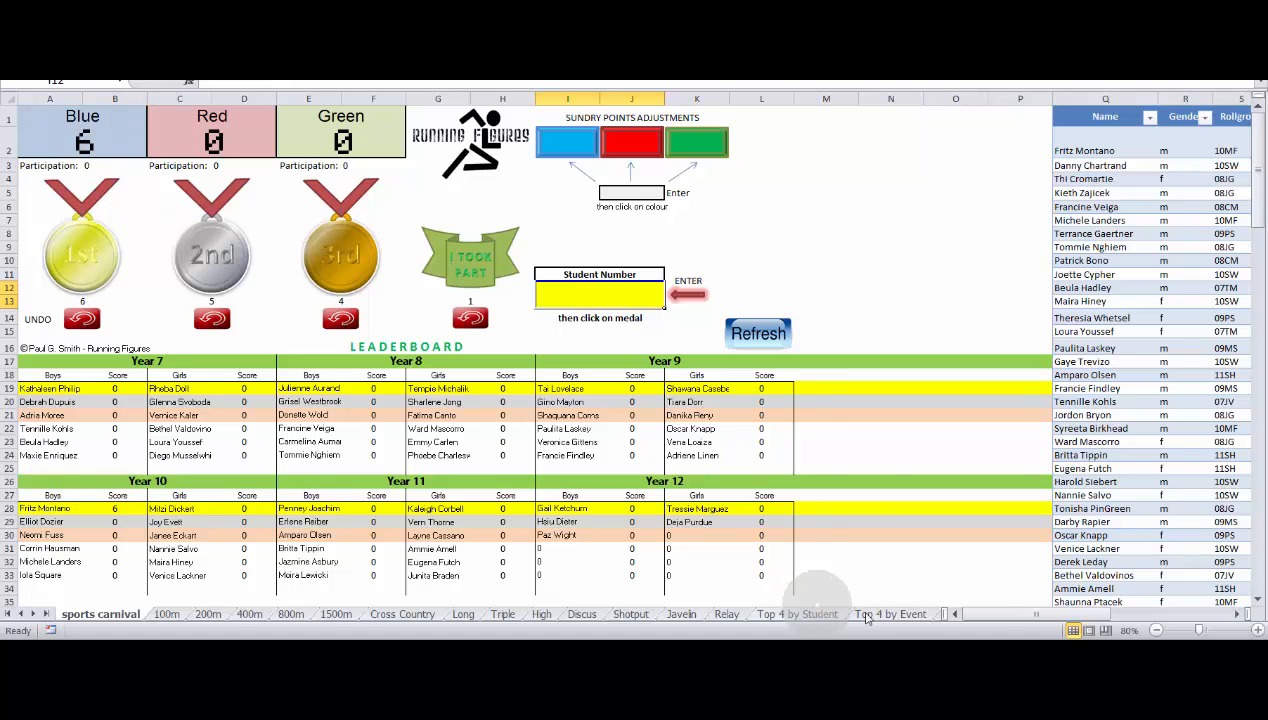
scroll("right", 3)
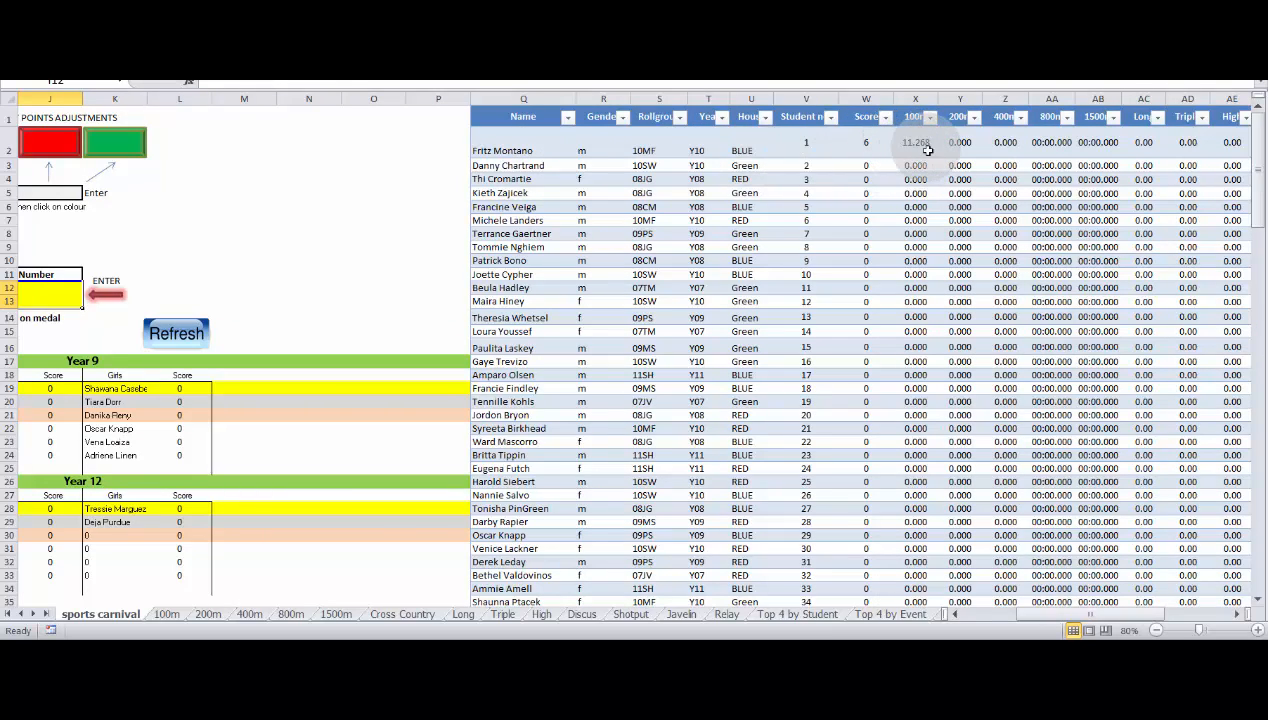
mouse_move(918, 152)
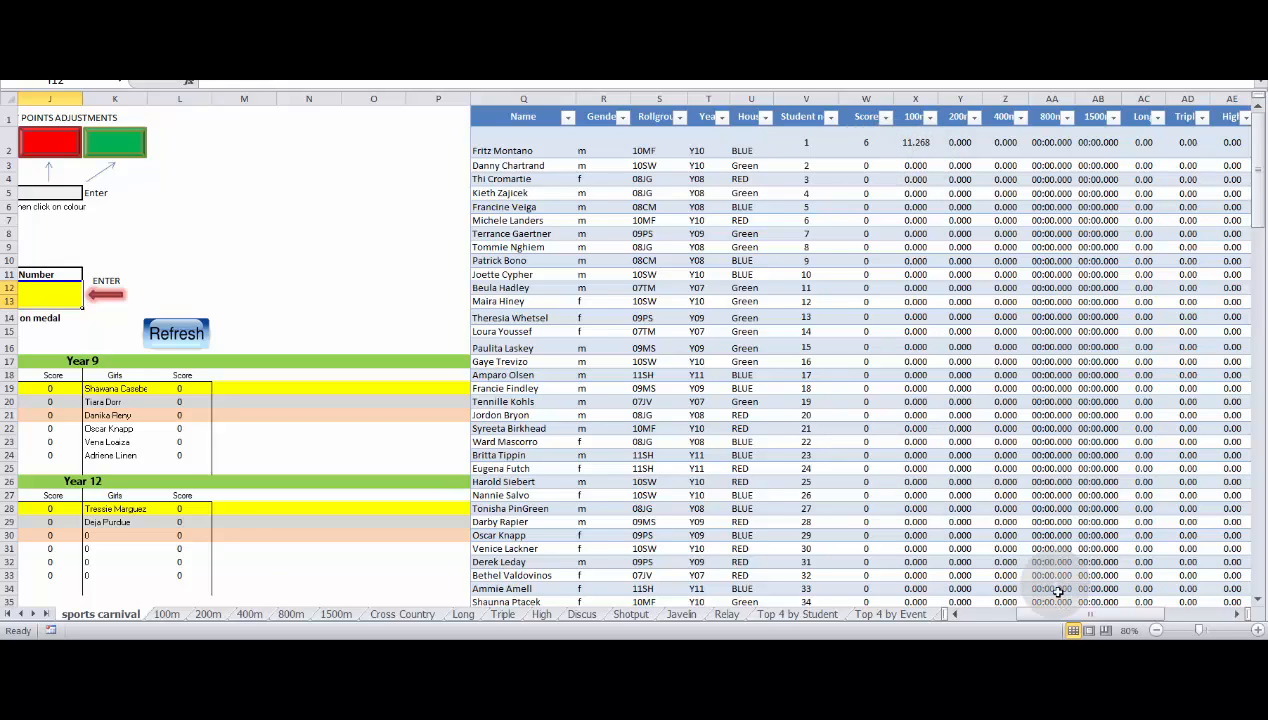
mouse_move(918, 628)
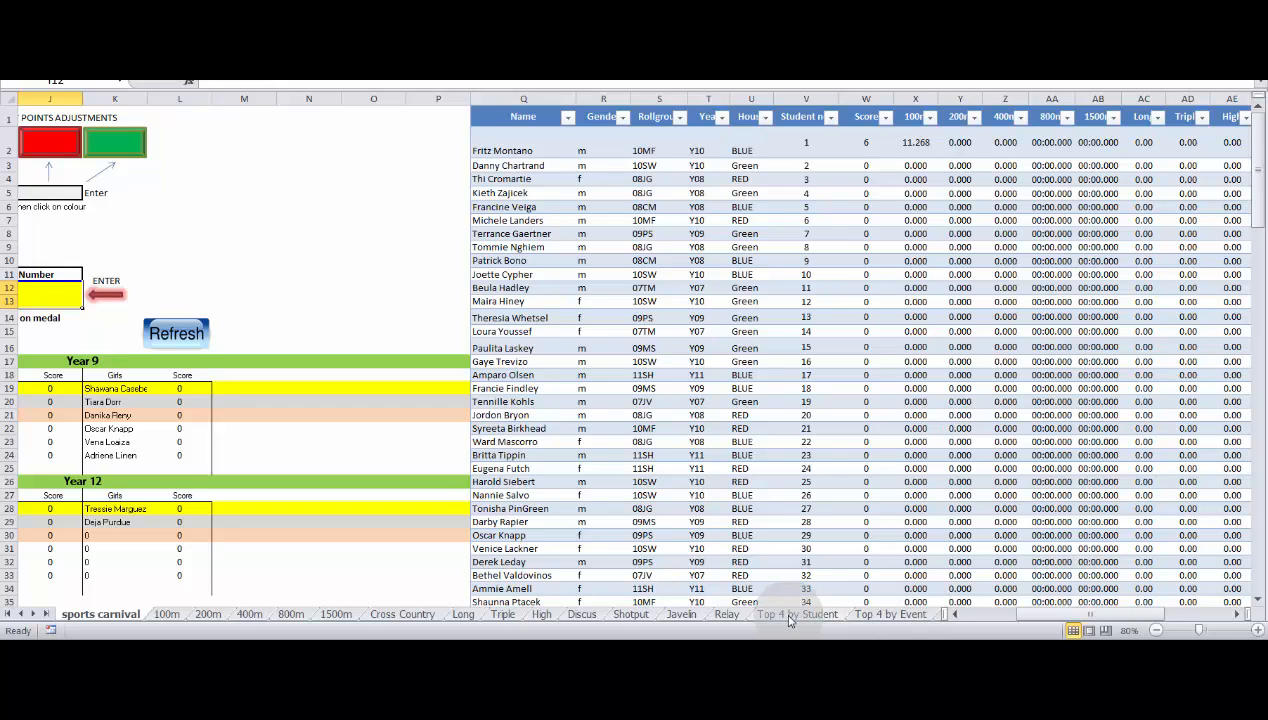
Switch to the Top 4 by Student statistics sheet.
left_click(796, 613)
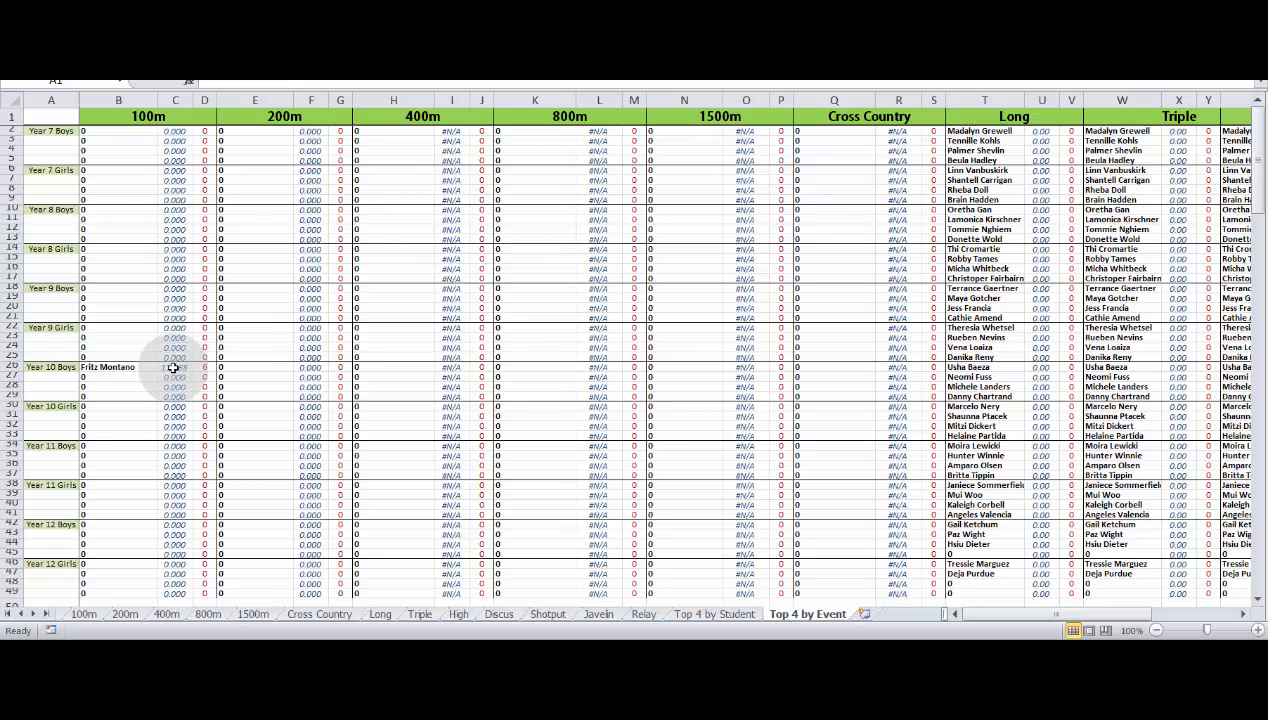
Switch to the 1500m results sheet.
left_click(252, 614)
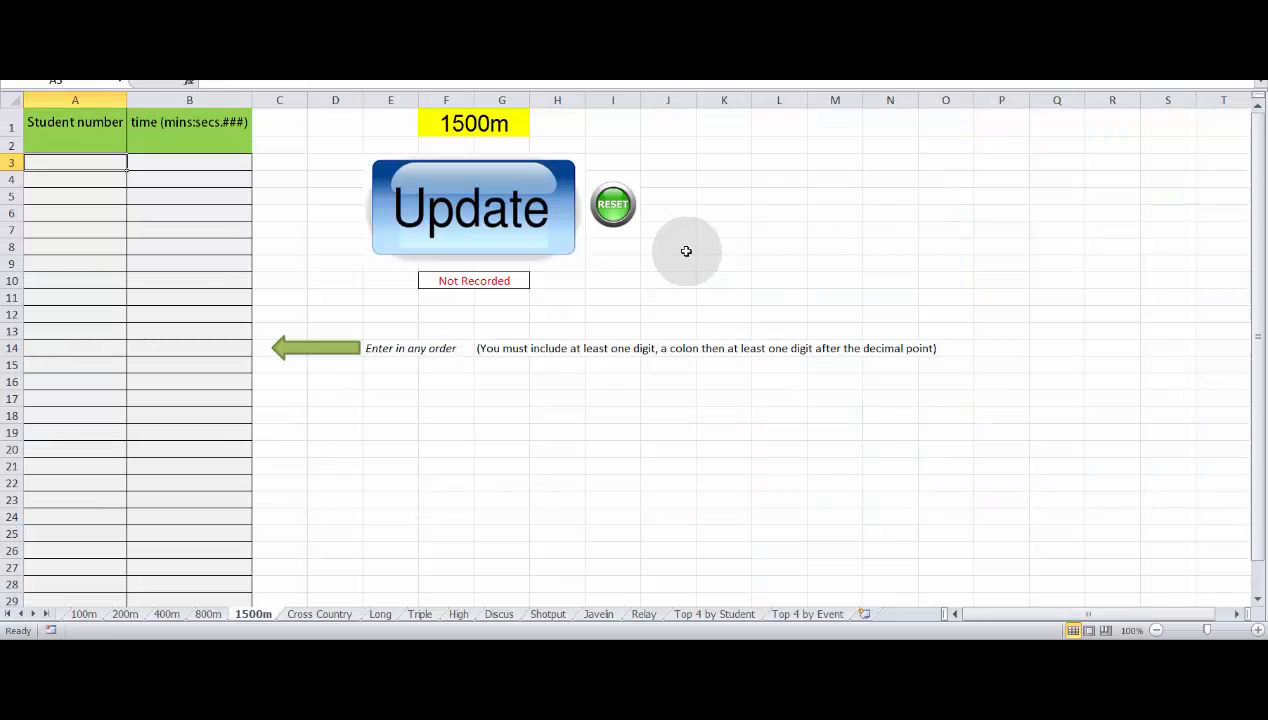
mouse_move(145, 617)
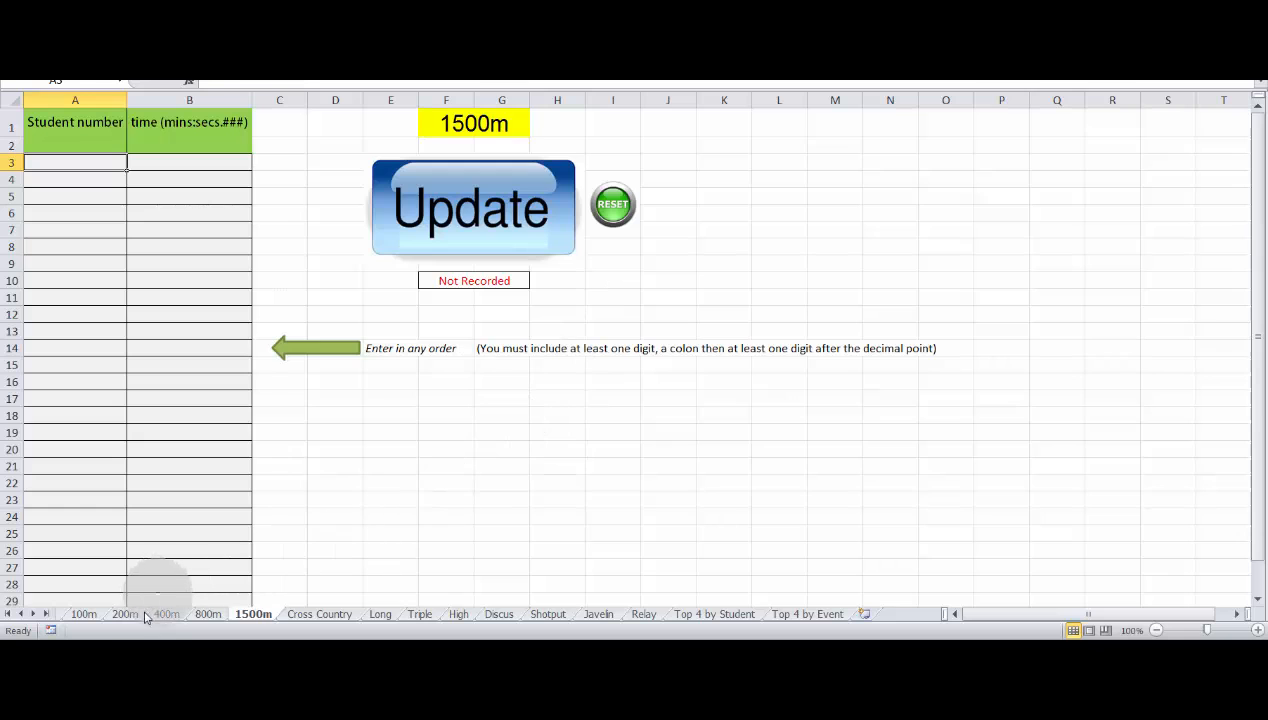
mouse_move(433, 488)
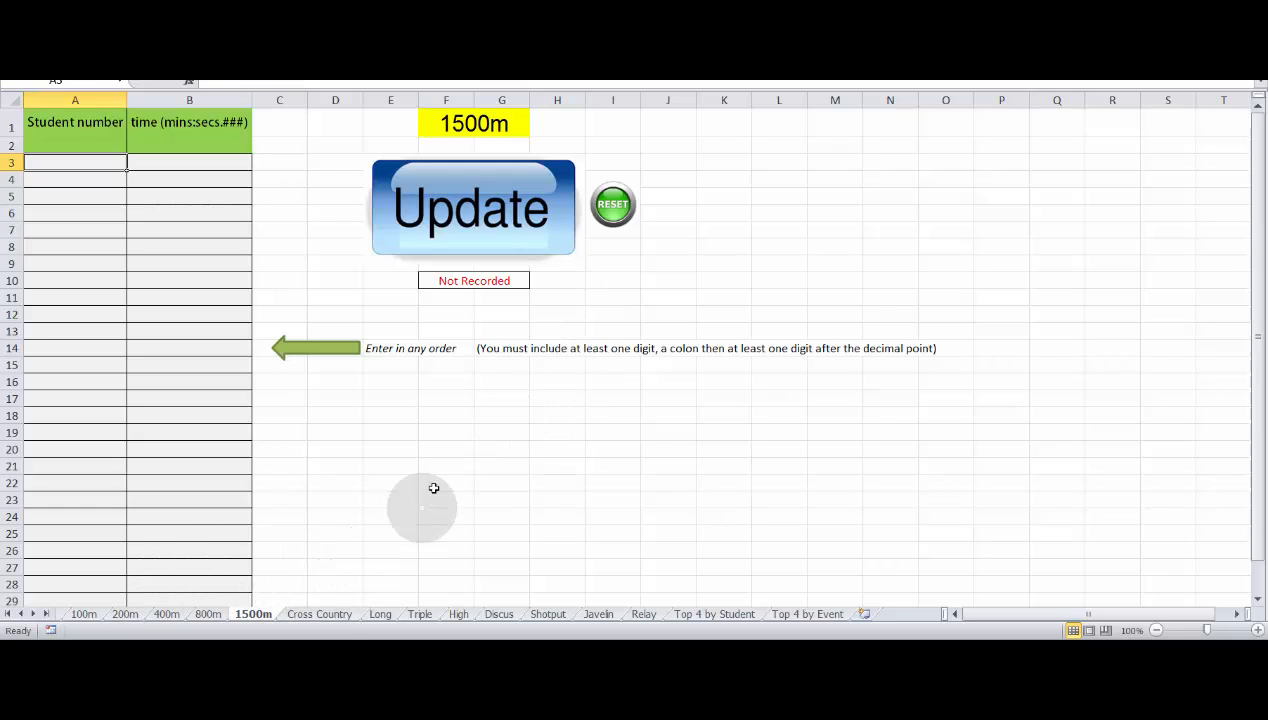
mouse_move(215, 214)
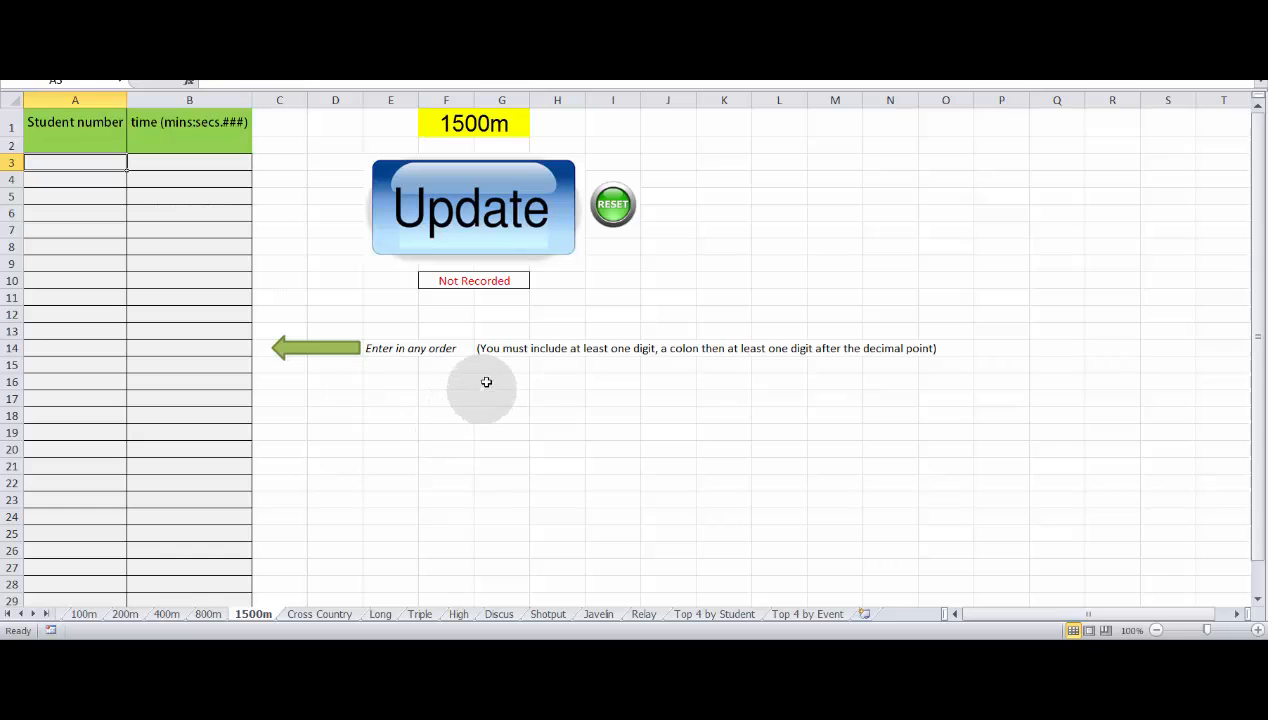
mouse_move(497, 377)
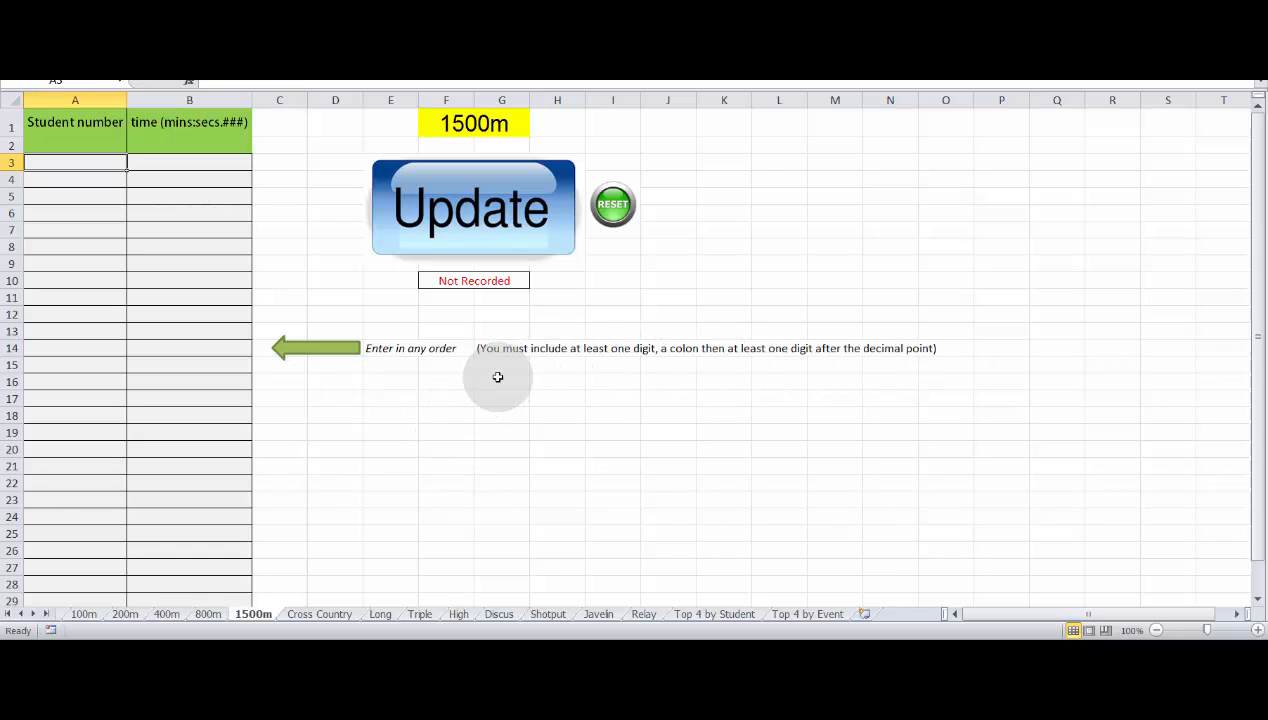
mouse_move(445, 387)
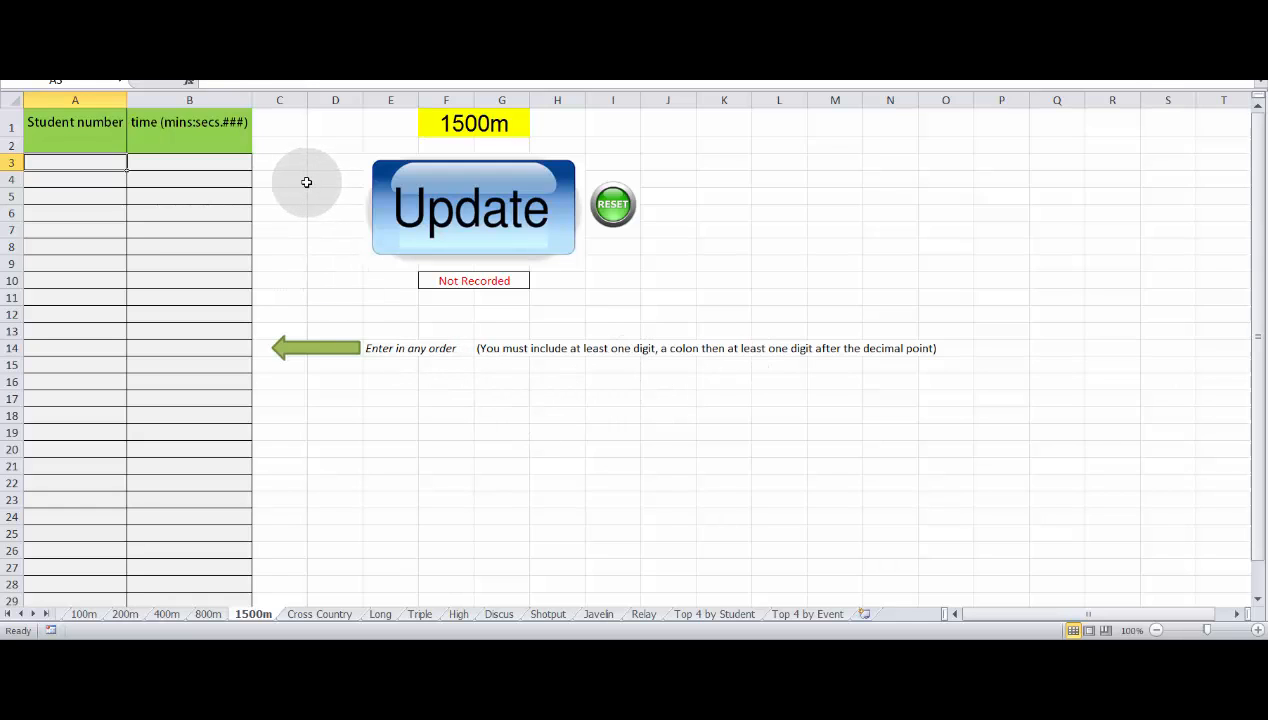
mouse_move(298, 181)
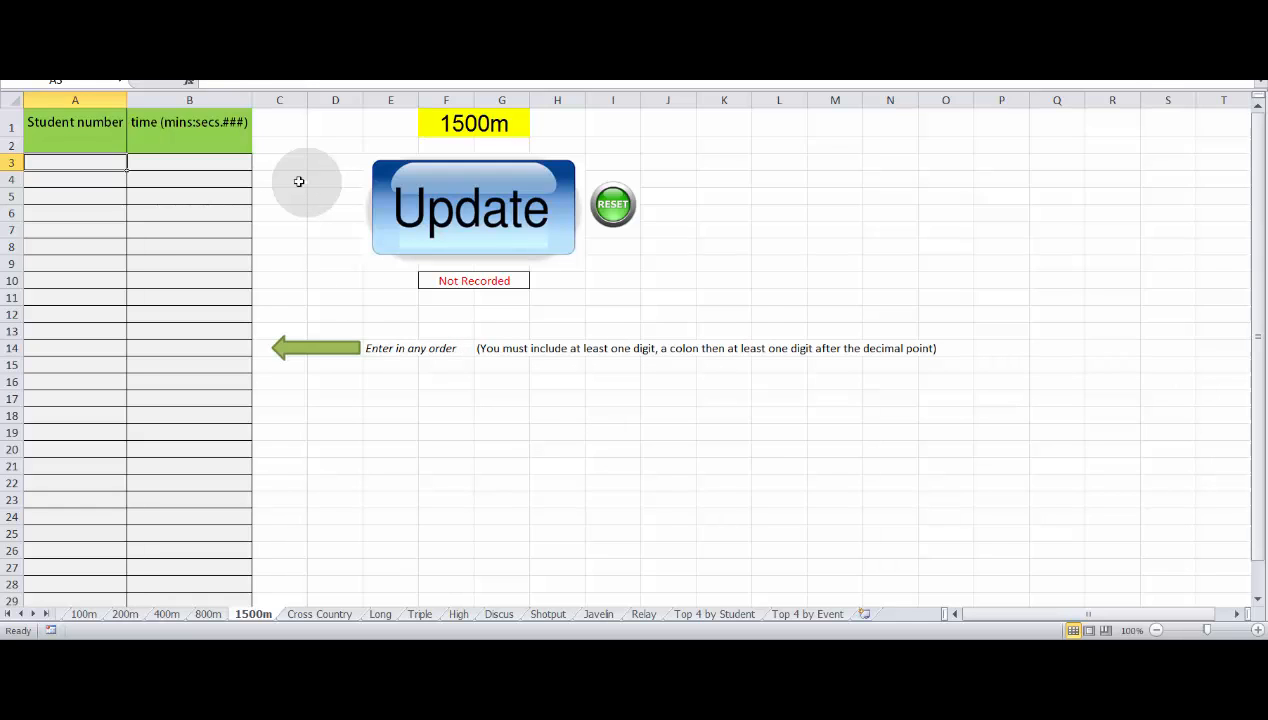
mouse_move(229, 134)
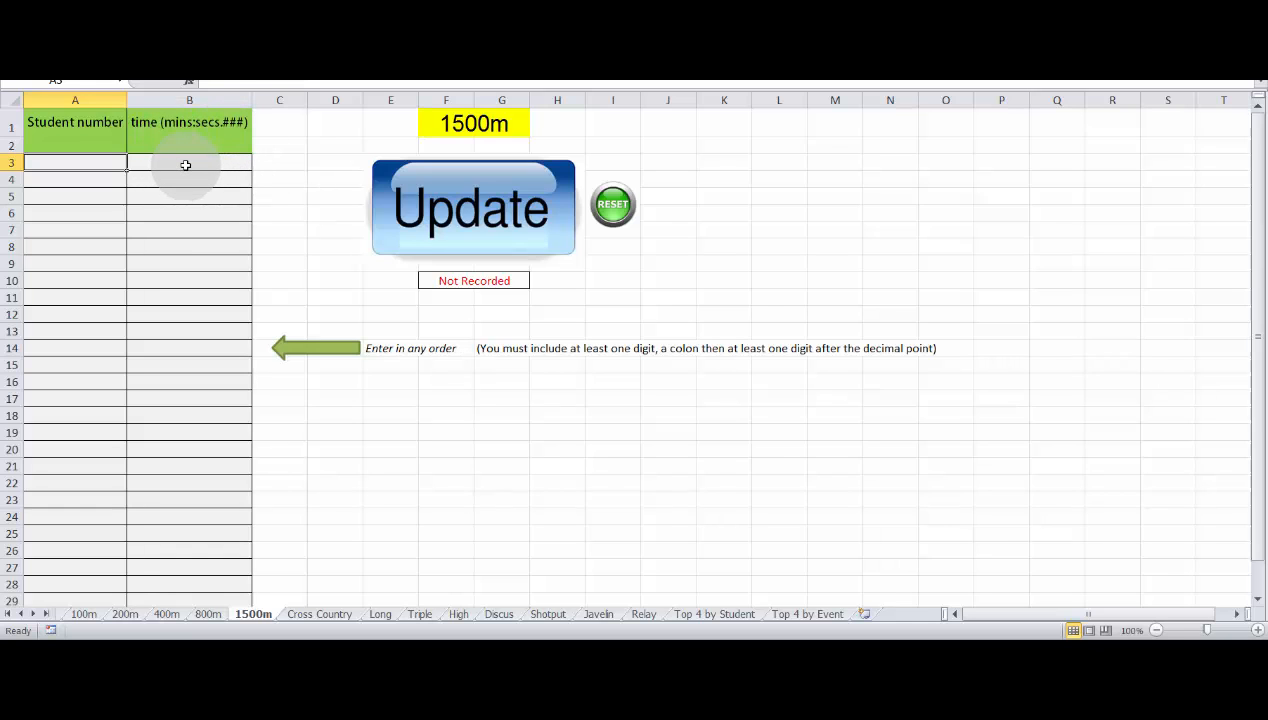
mouse_move(182, 204)
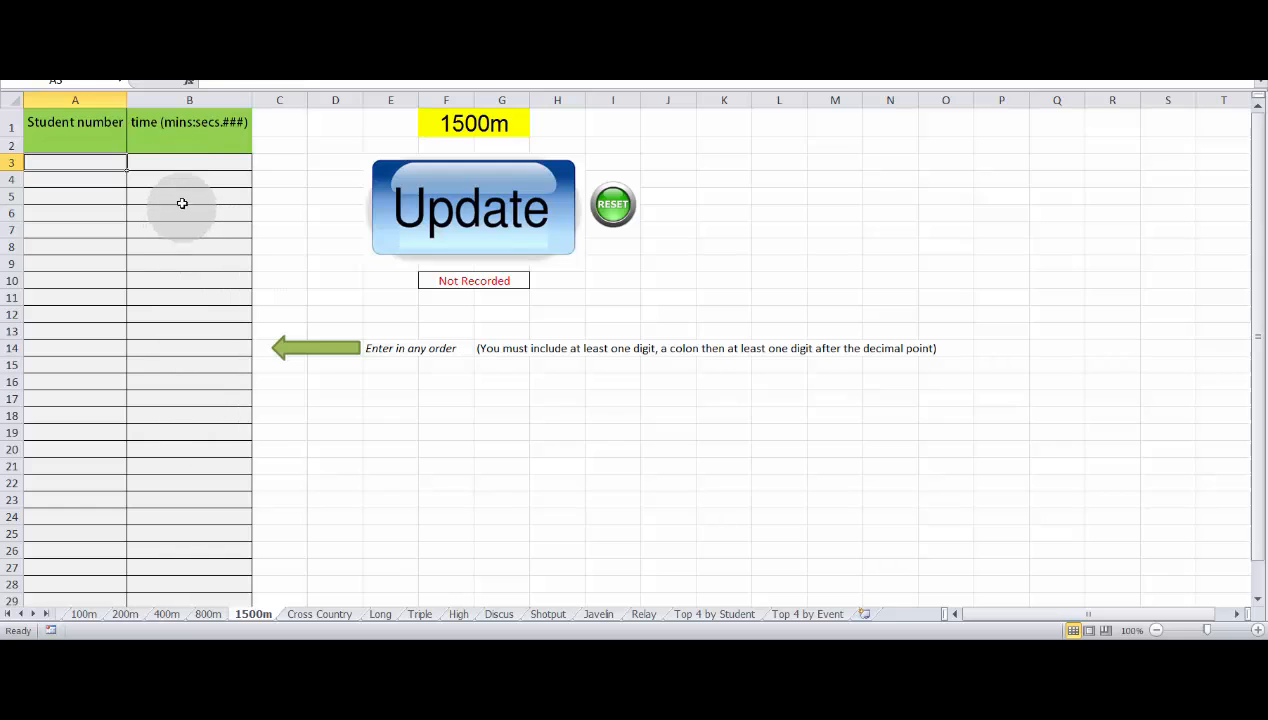